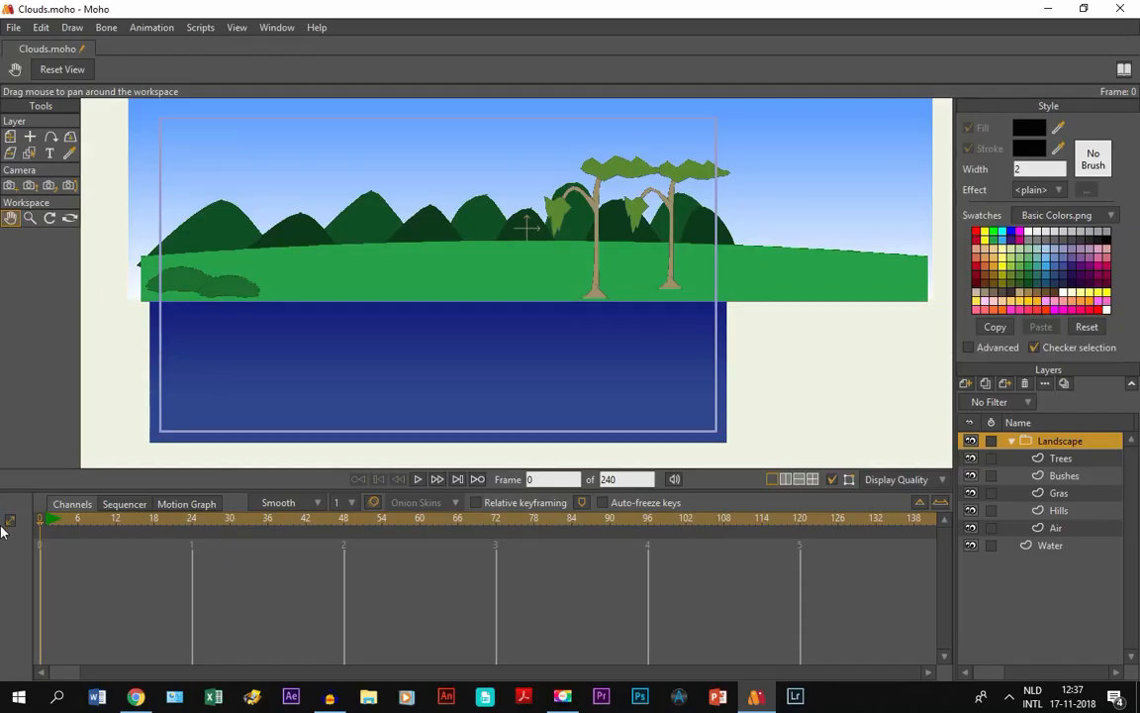
mouse_move(134, 512)
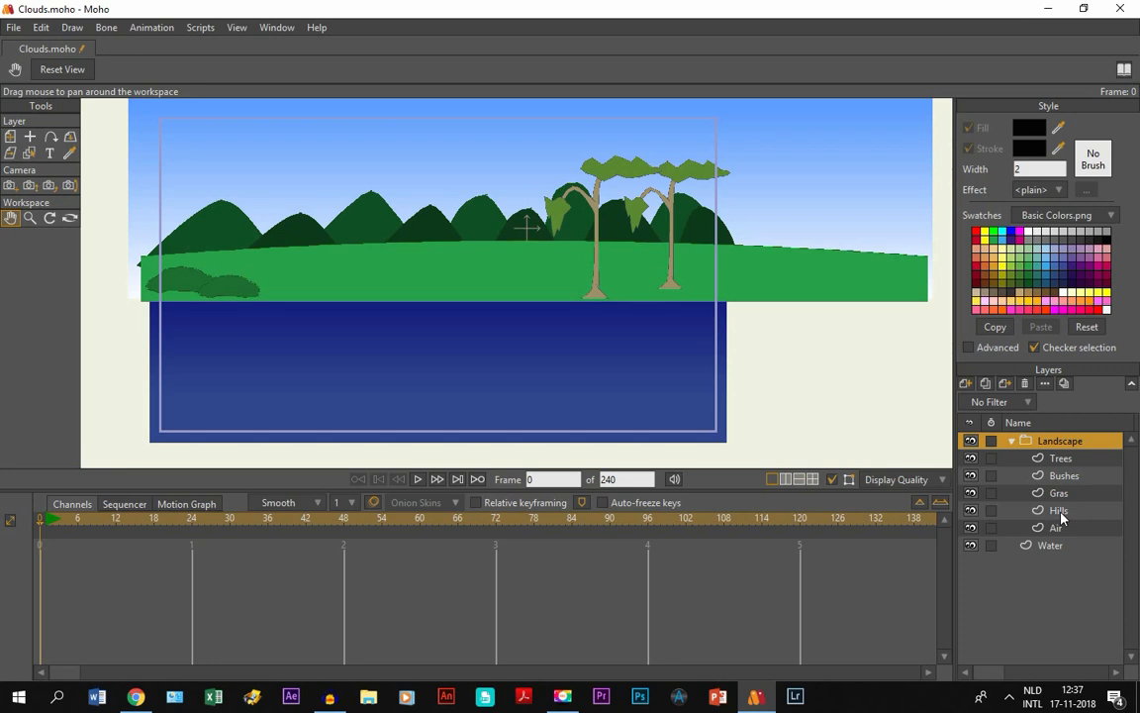
Make the Hills vector layer inside the Landscape group the active layer.
click(1059, 511)
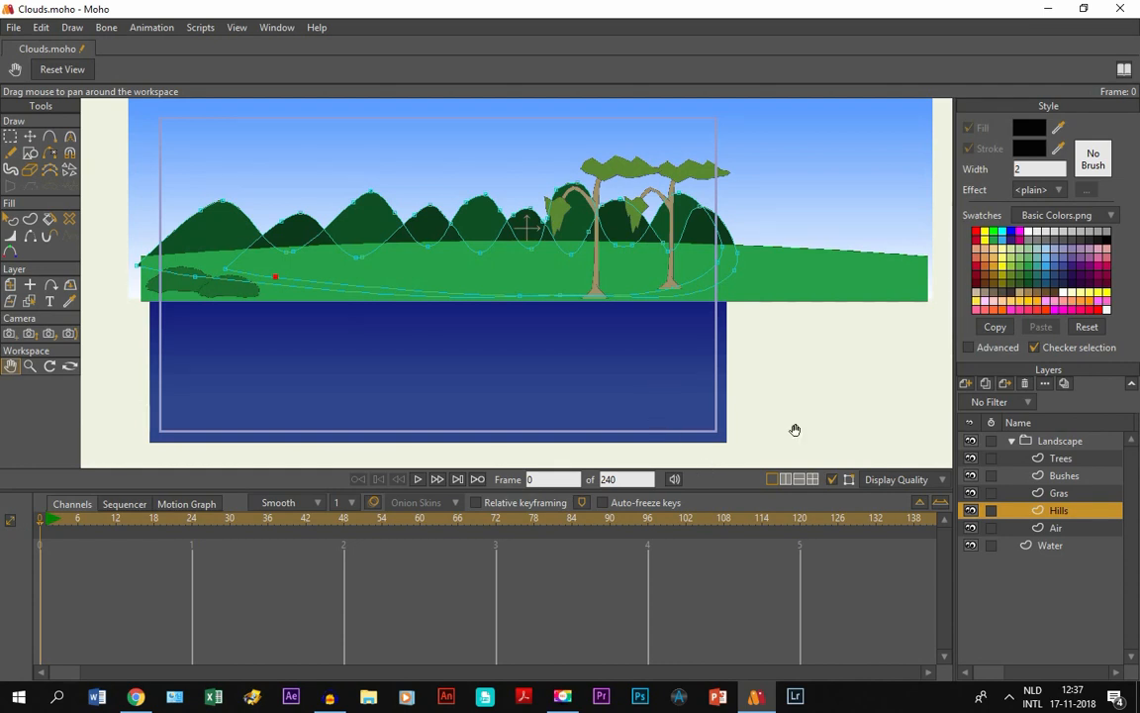
mouse_move(1057, 447)
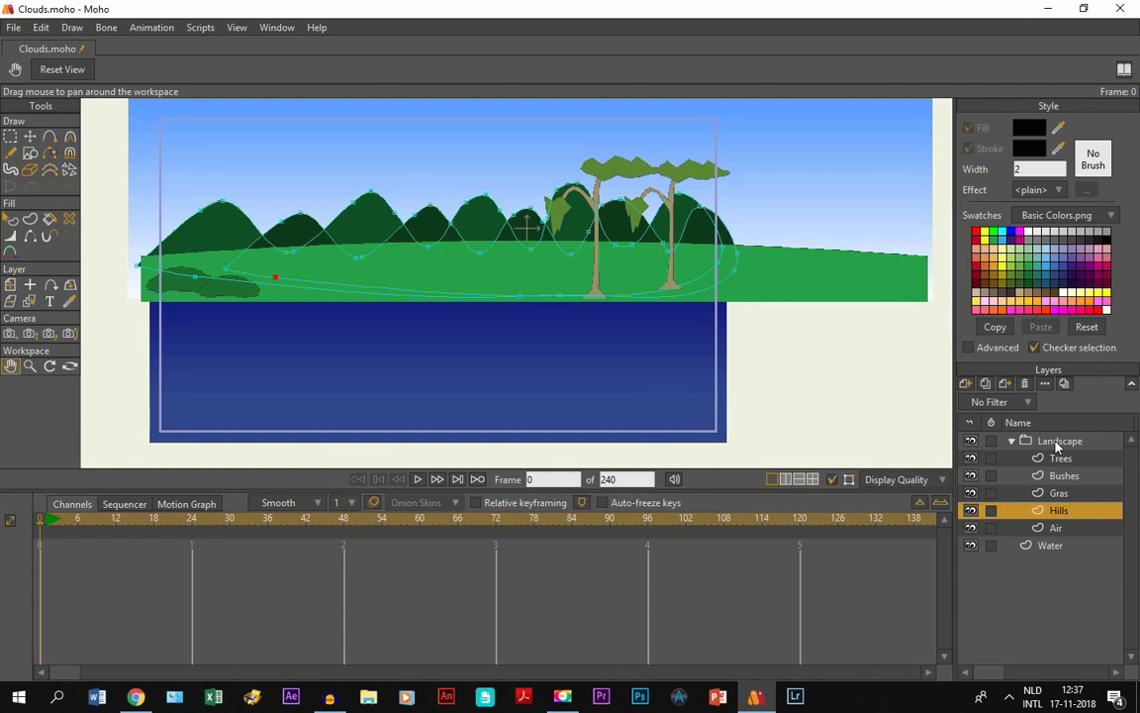
Select the Landscape group and pan until the open sky above the hills is in view.
click(1061, 439)
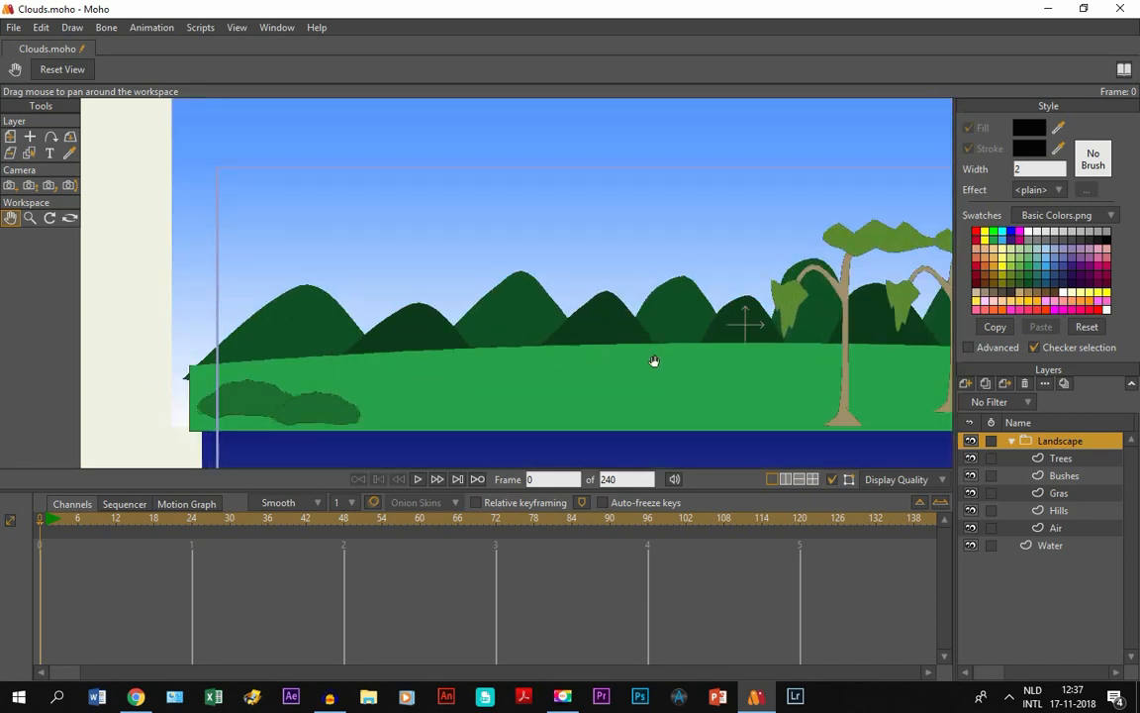
drag(653, 360, 194, 301)
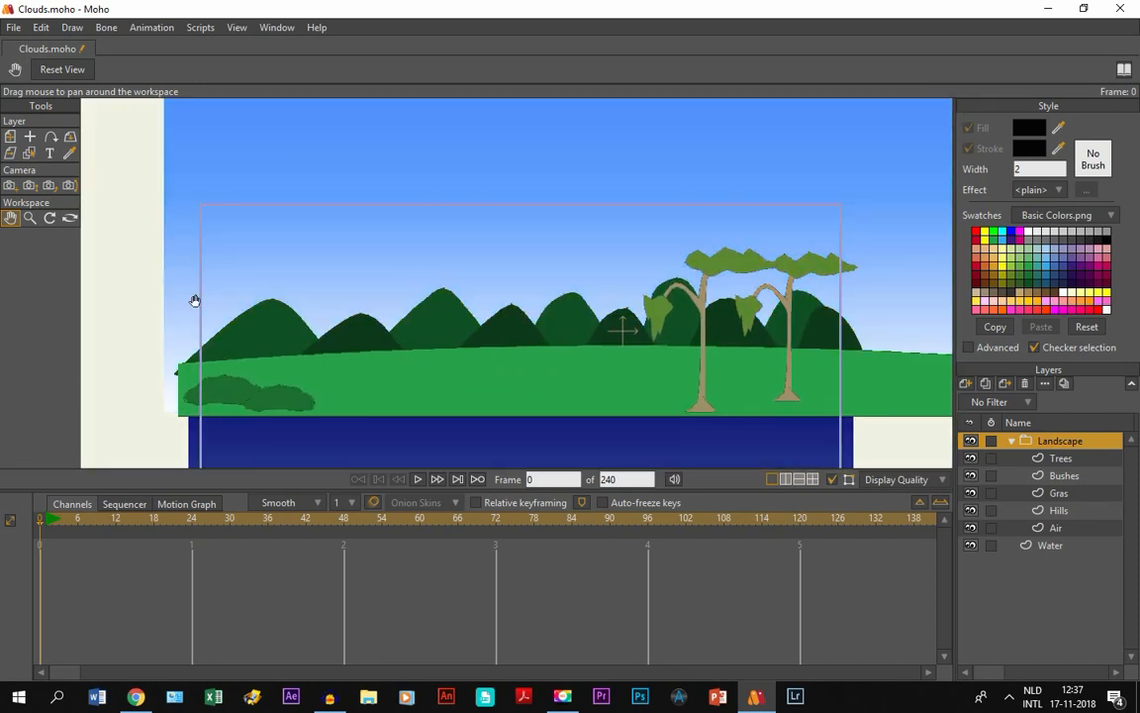
drag(194, 301, 424, 305)
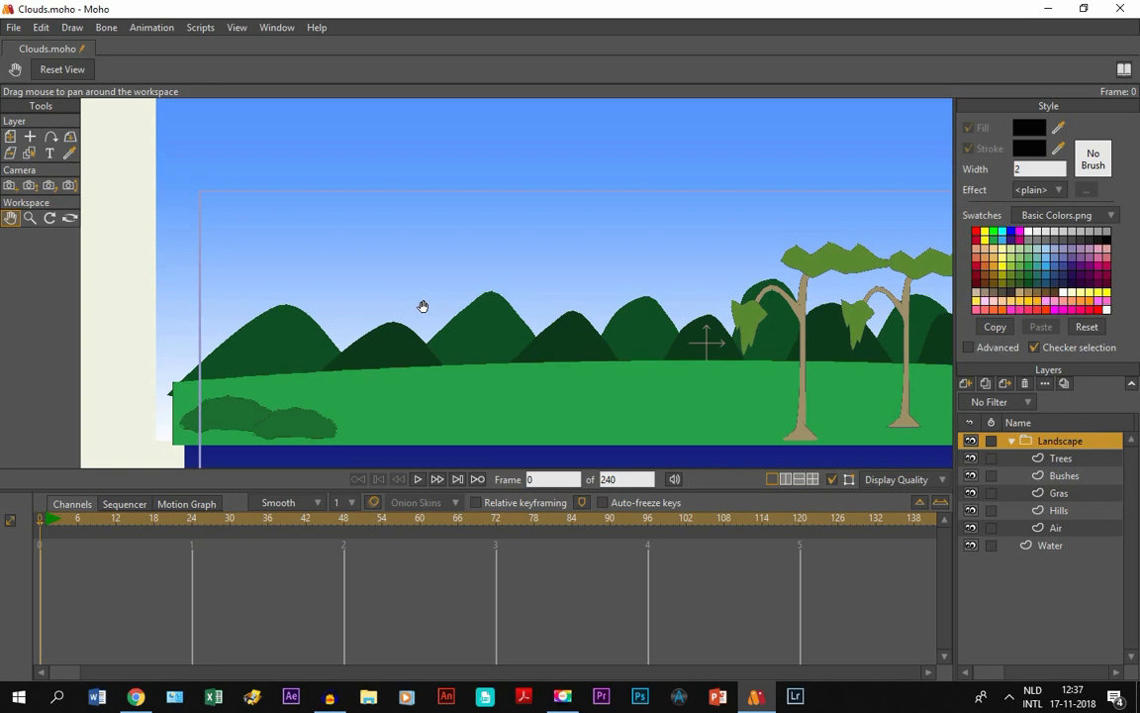
drag(424, 305, 327, 285)
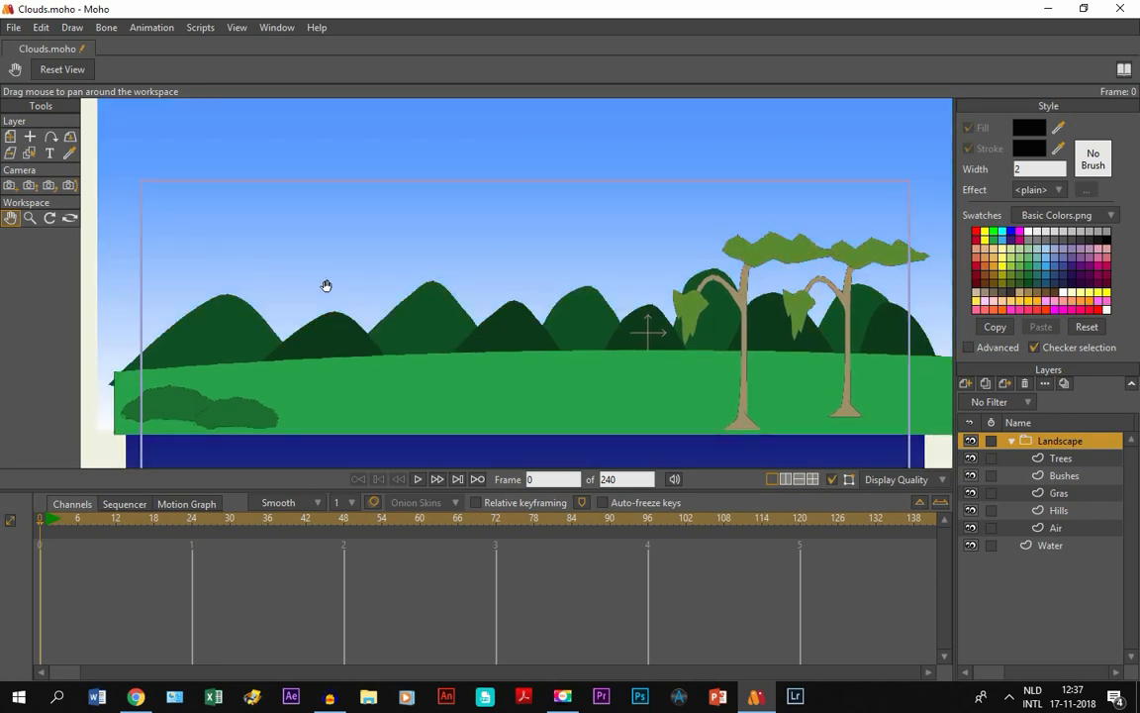
drag(327, 286, 515, 396)
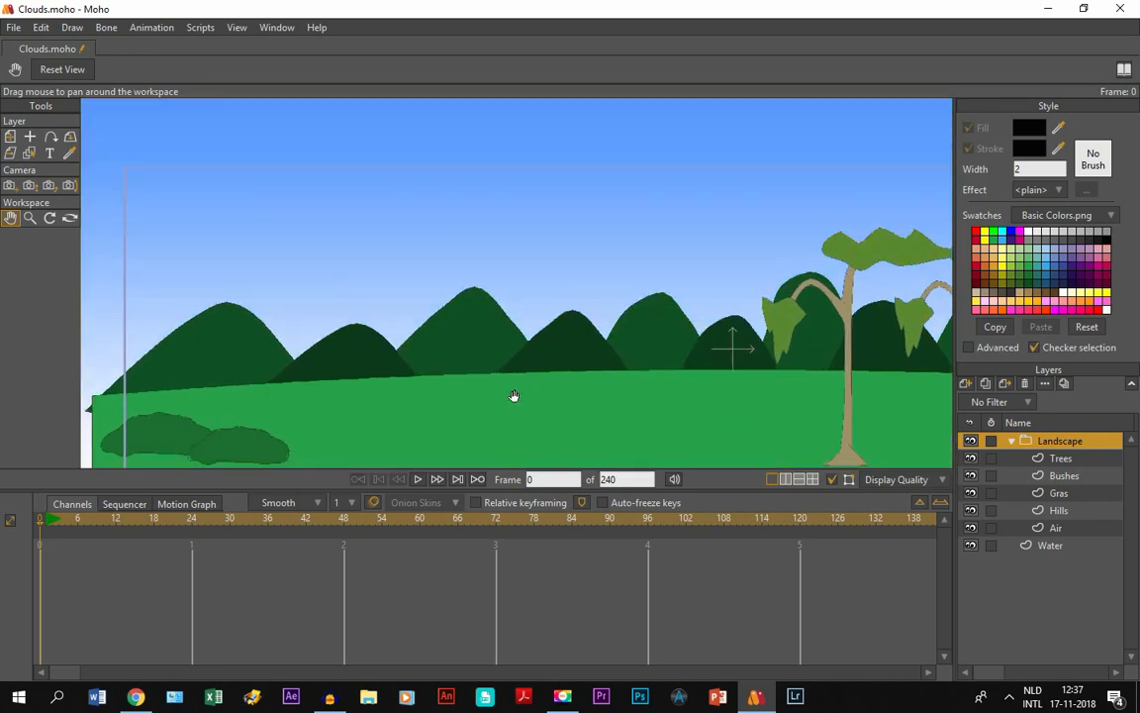
mouse_move(297, 252)
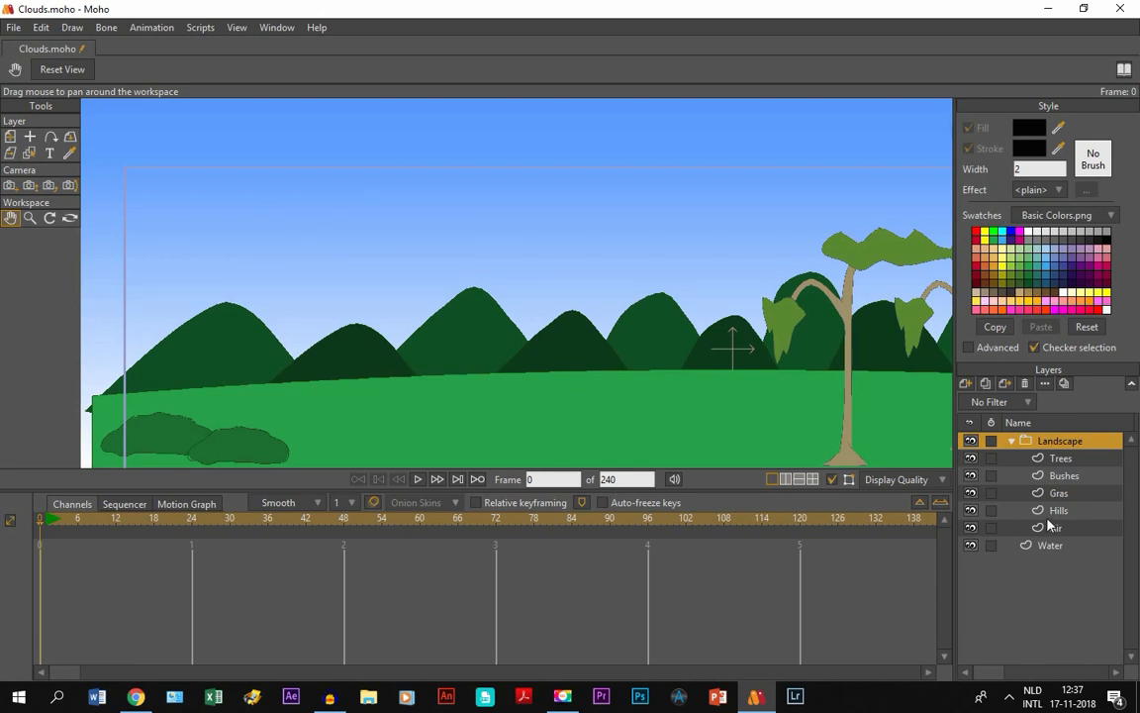
Create a vector layer named Fog directly above the Air layer.
click(1057, 526)
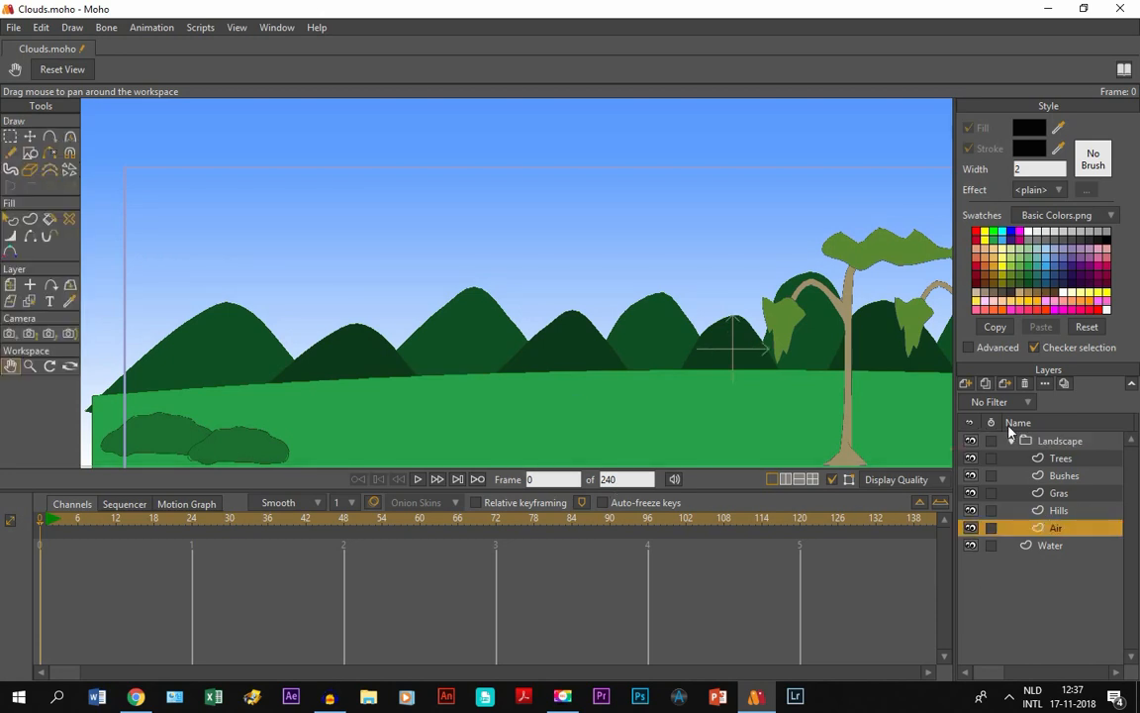
click(966, 384)
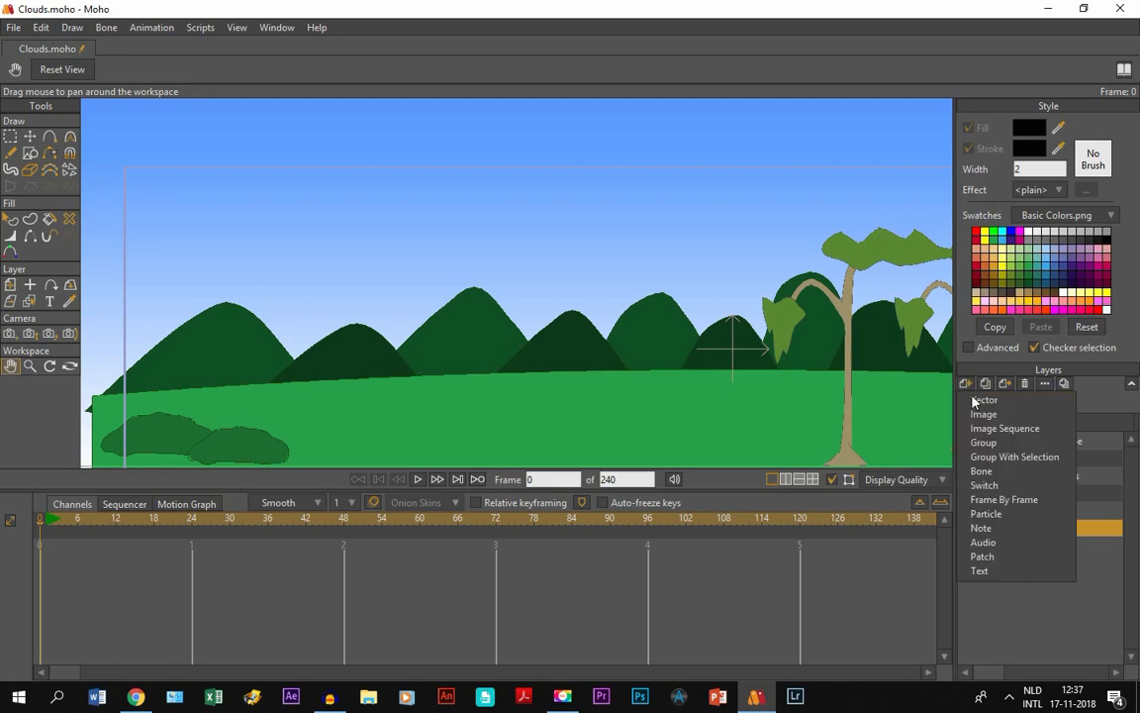
click(984, 400)
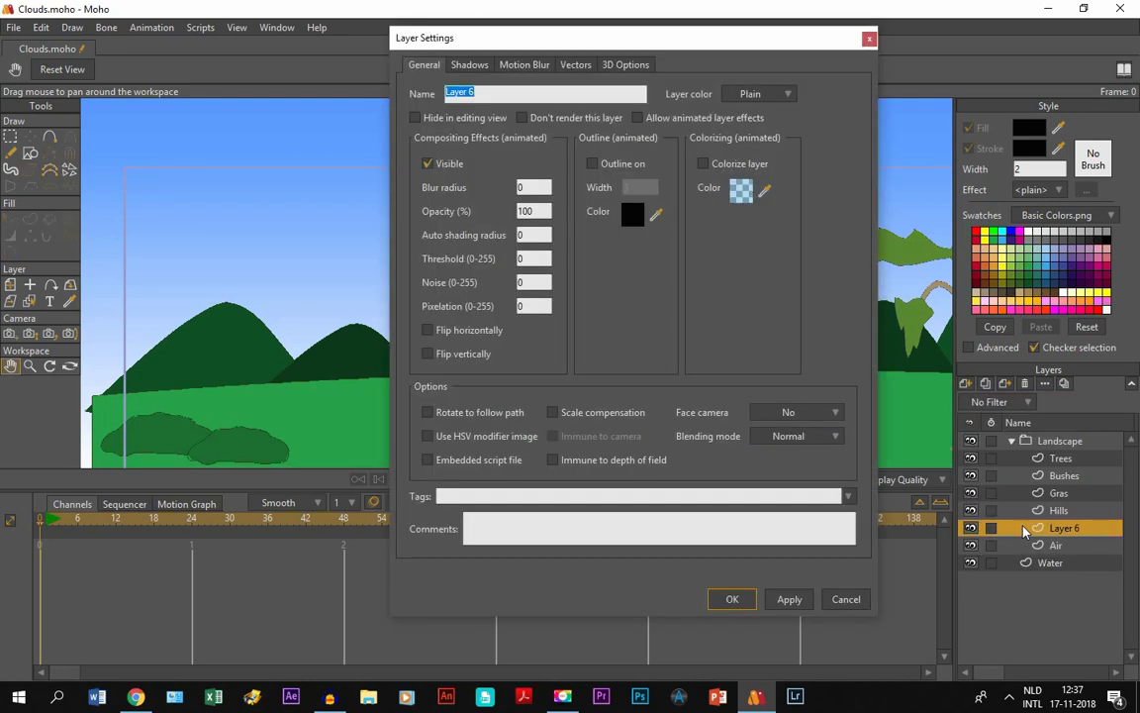
text(F)
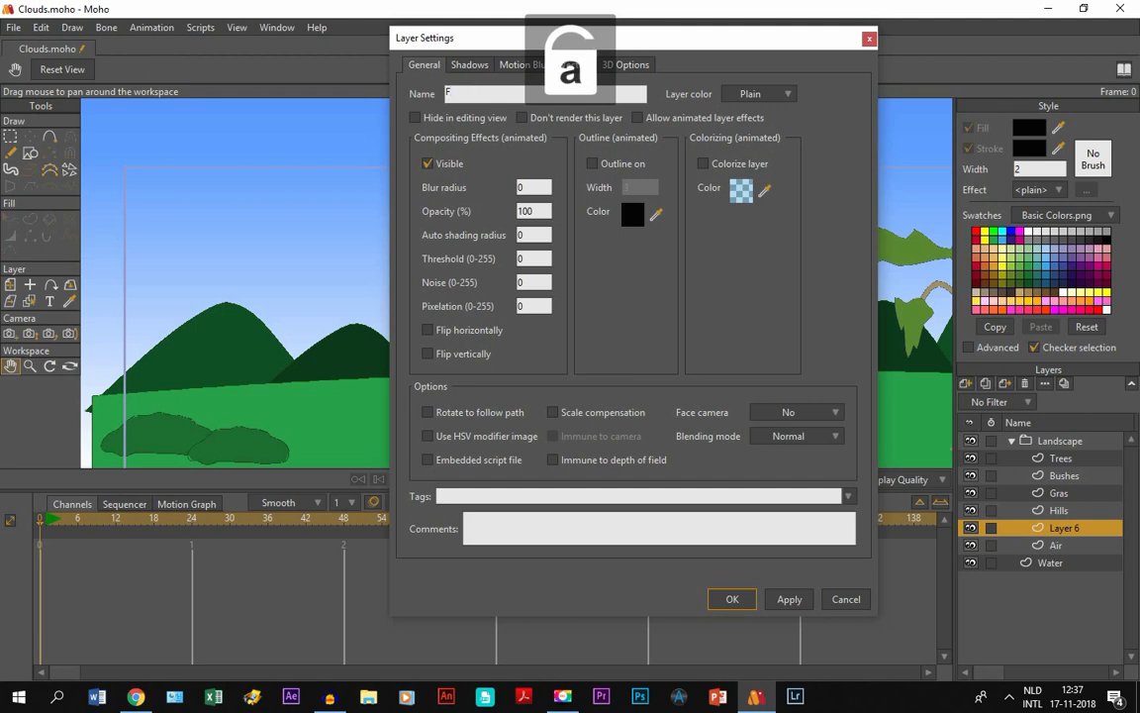
click(732, 598)
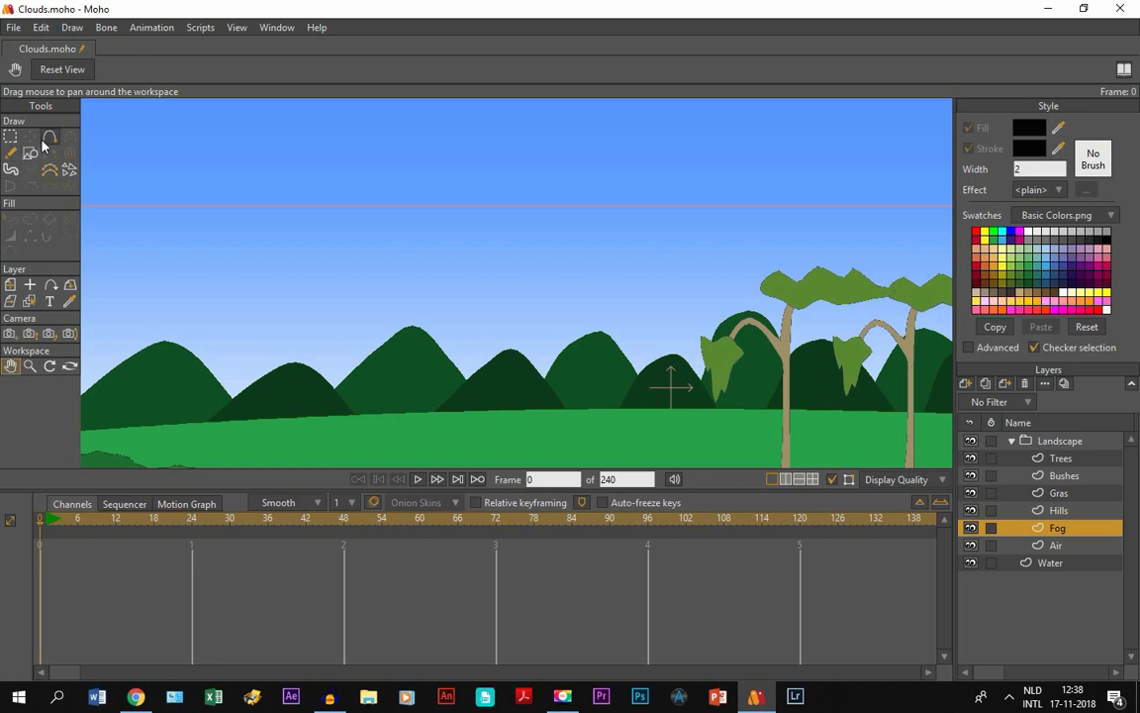
mouse_move(49, 168)
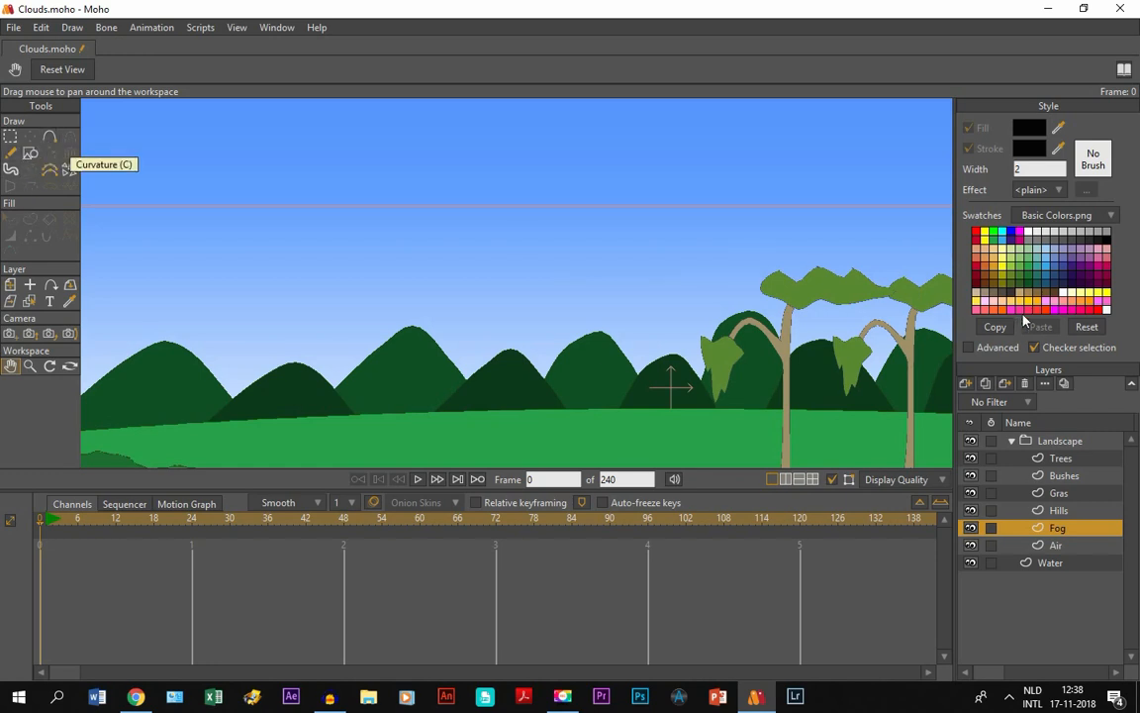
mouse_move(1032, 238)
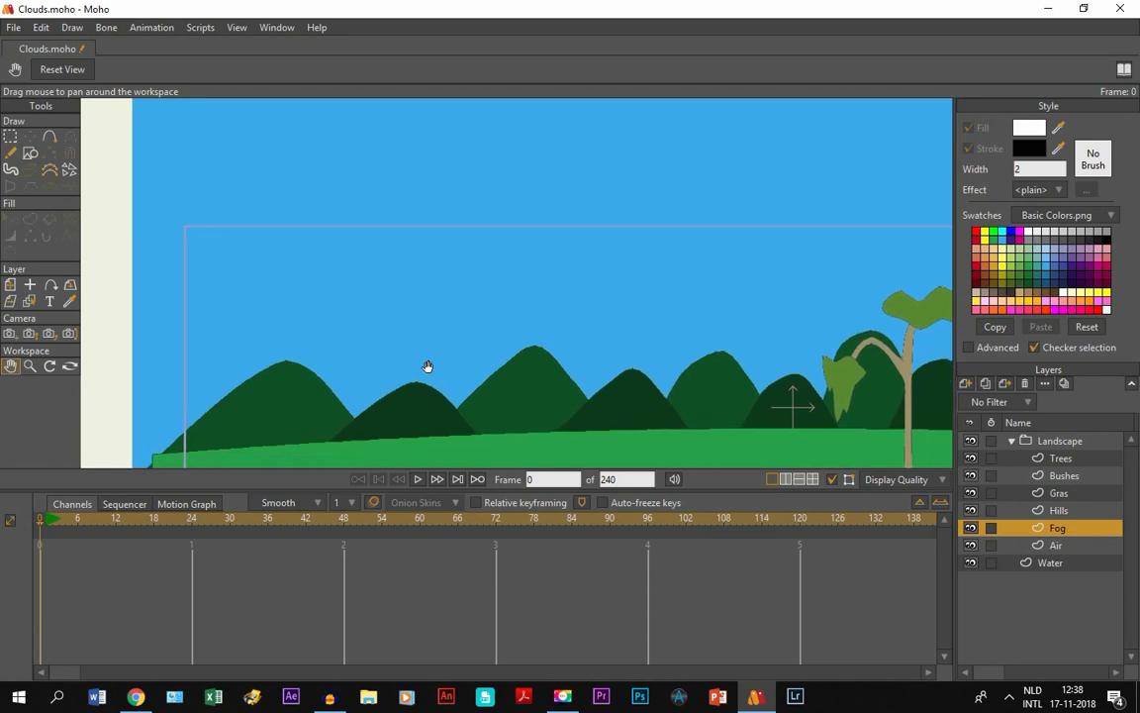
Switch to the Add Point tool for drawing fog shapes point by point.
click(51, 137)
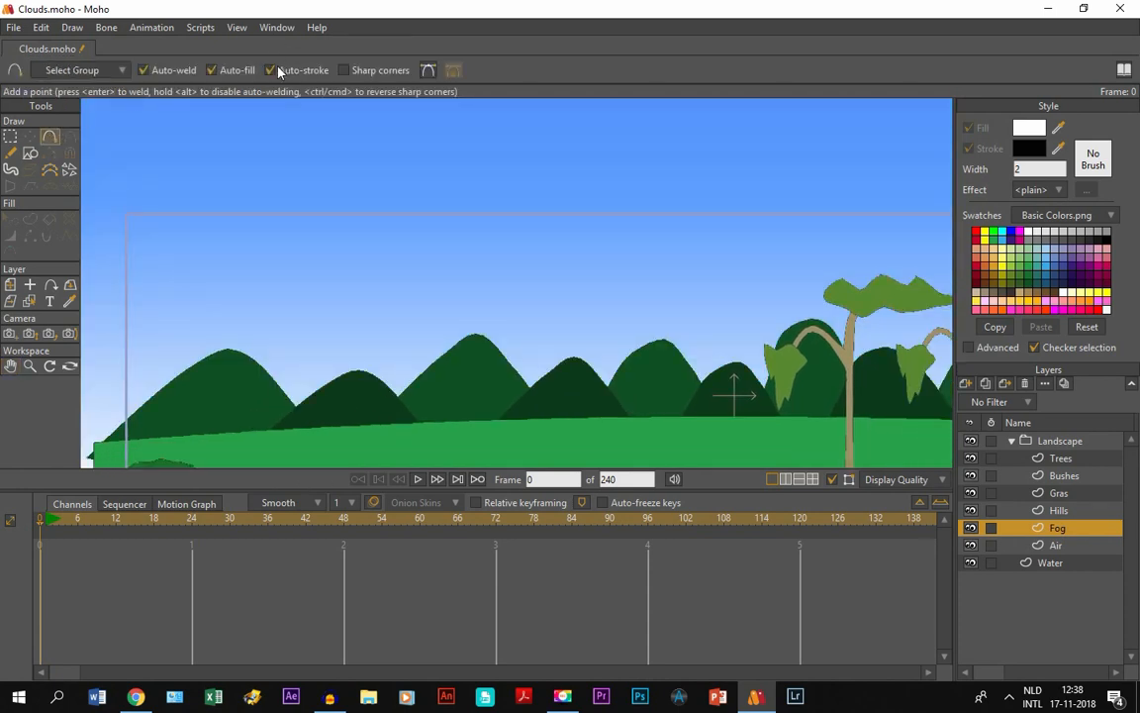
Turn off Auto-stroke so new fog shapes get fill only, no outline.
click(270, 69)
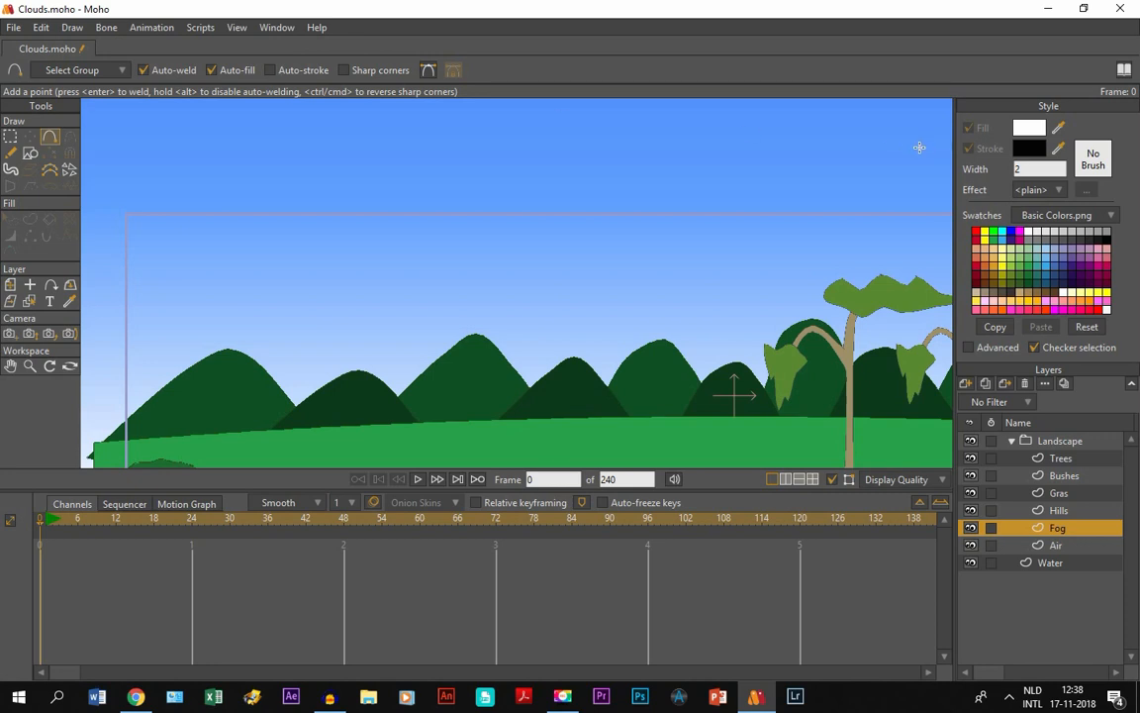
mouse_move(119, 248)
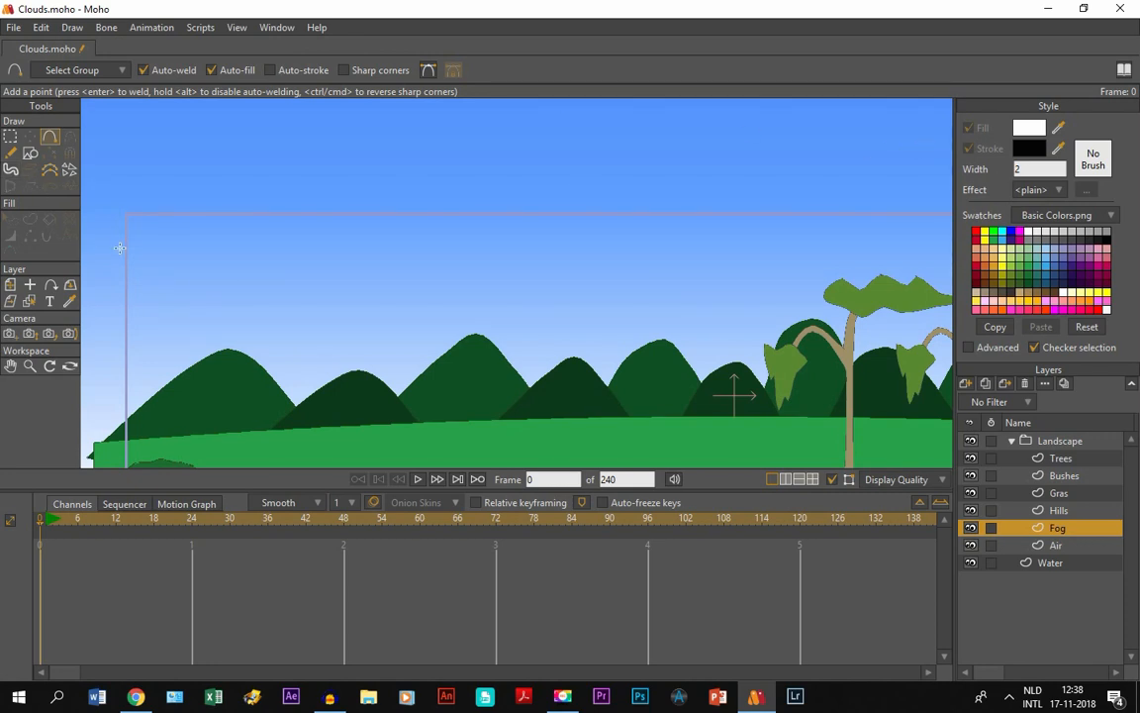
mouse_move(110, 255)
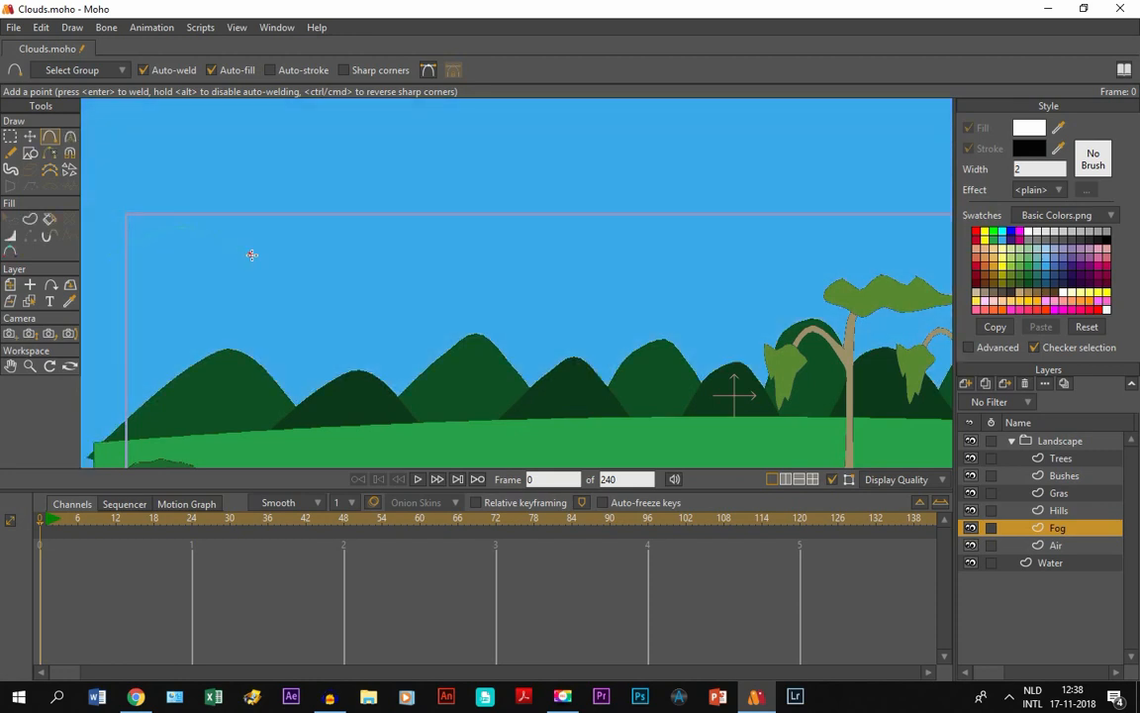
mouse_move(313, 230)
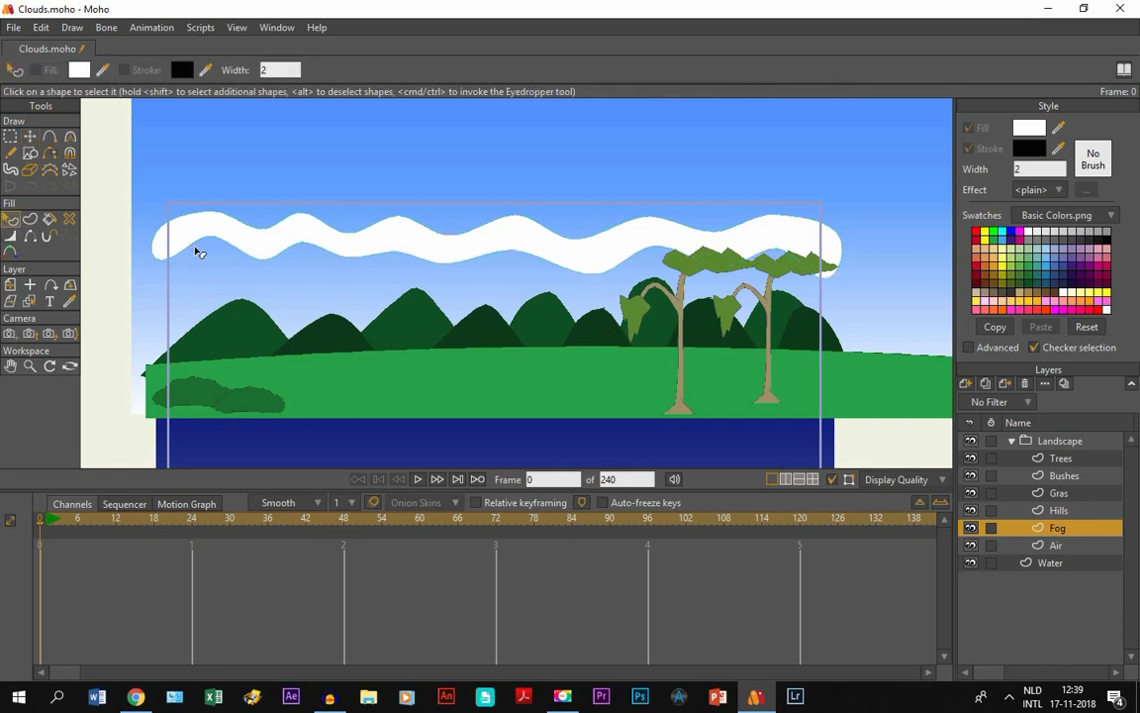
mouse_move(257, 250)
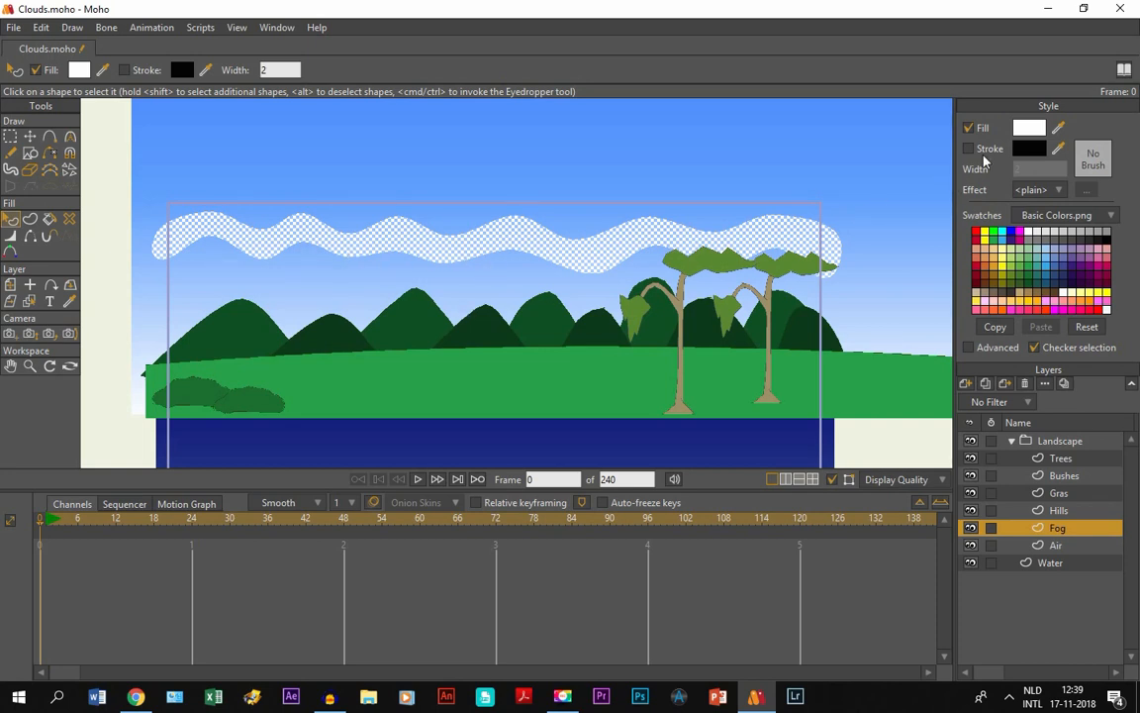
mouse_move(922, 138)
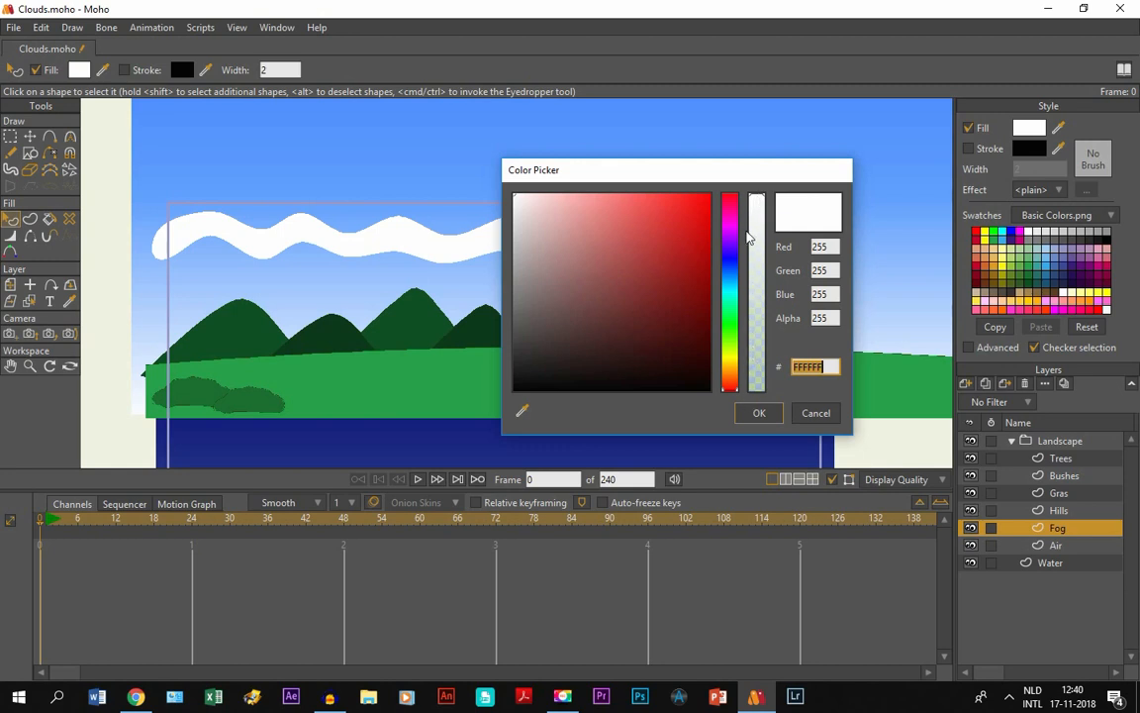
mouse_move(760, 198)
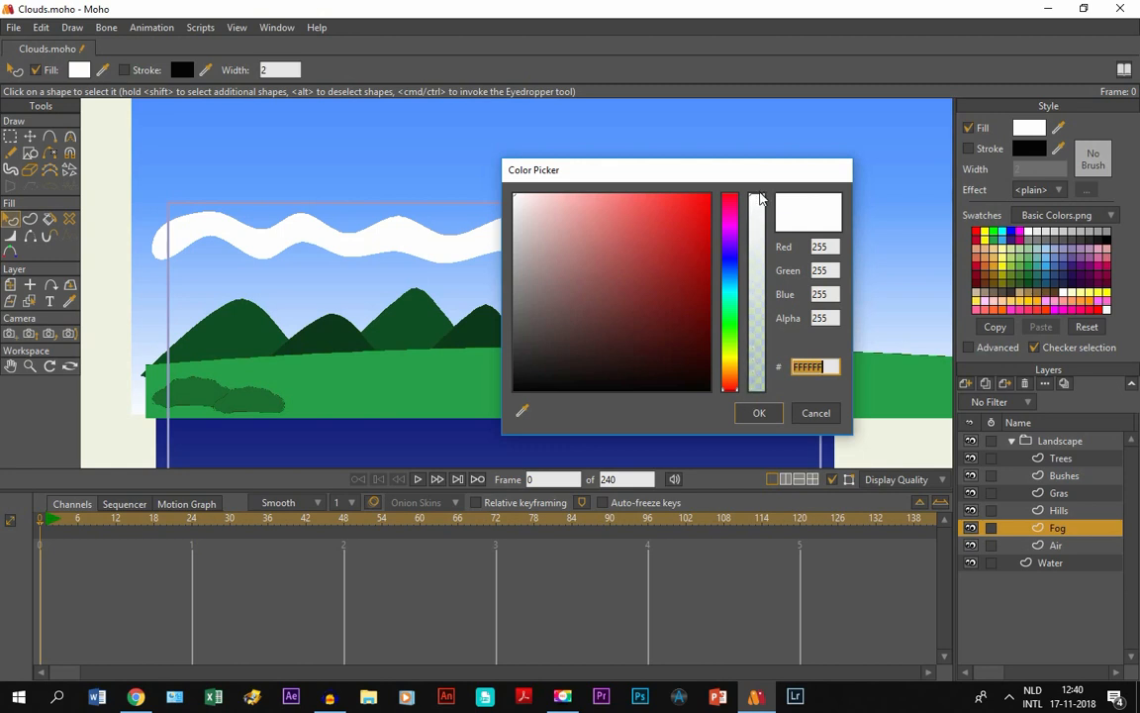
Lower the fog fill's Alpha to about 152 so the sky shows through.
drag(756, 198, 757, 206)
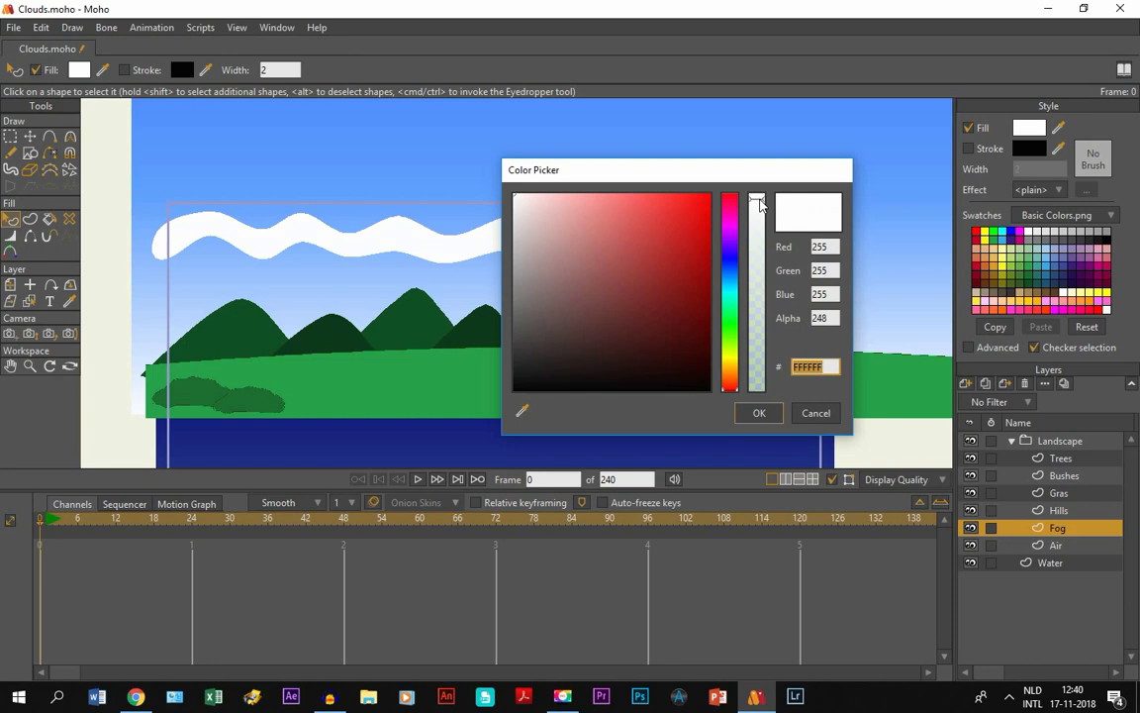
drag(757, 202, 757, 250)
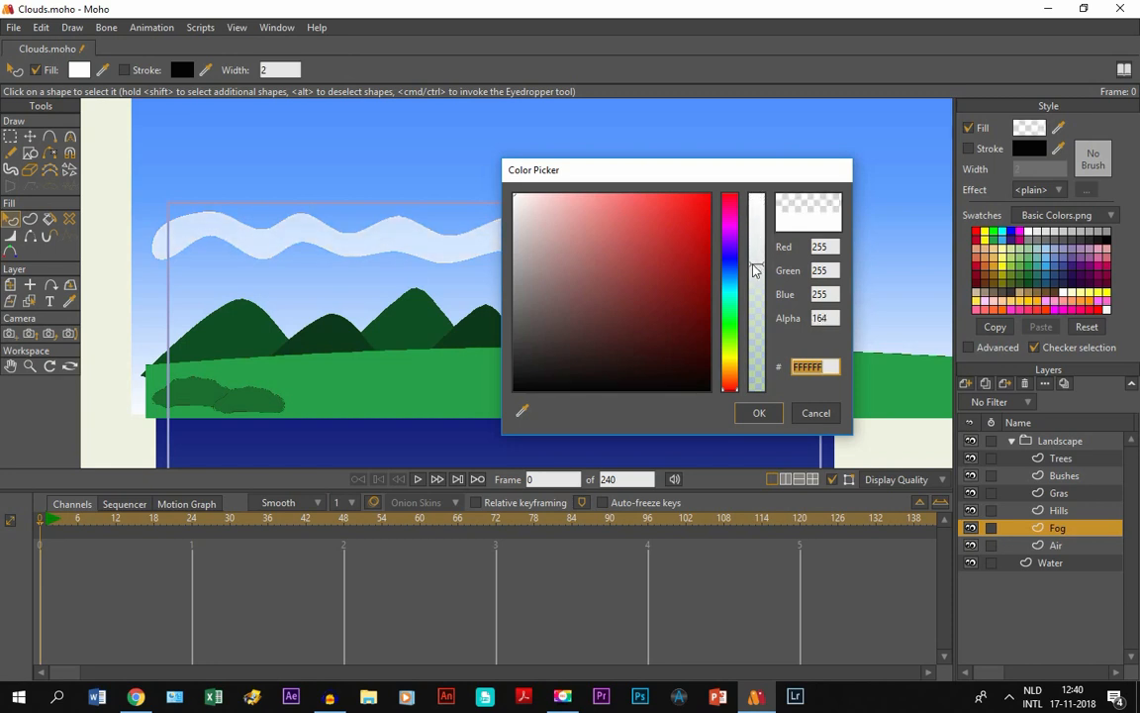
drag(756, 261, 756, 273)
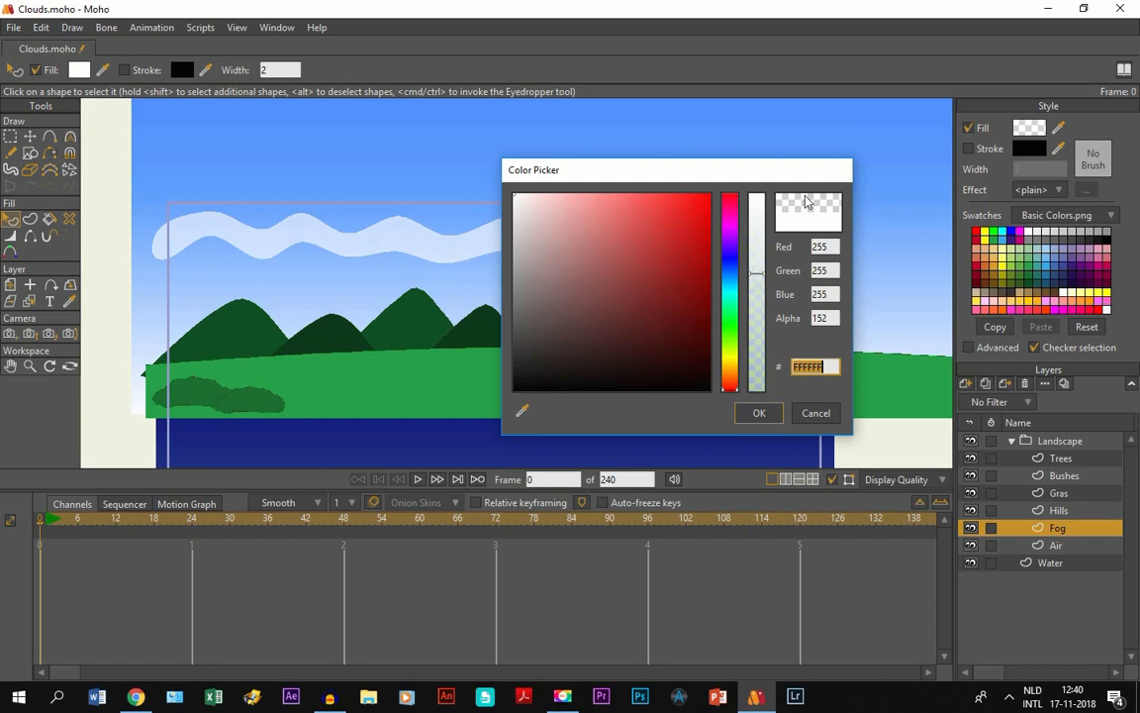
mouse_move(275, 247)
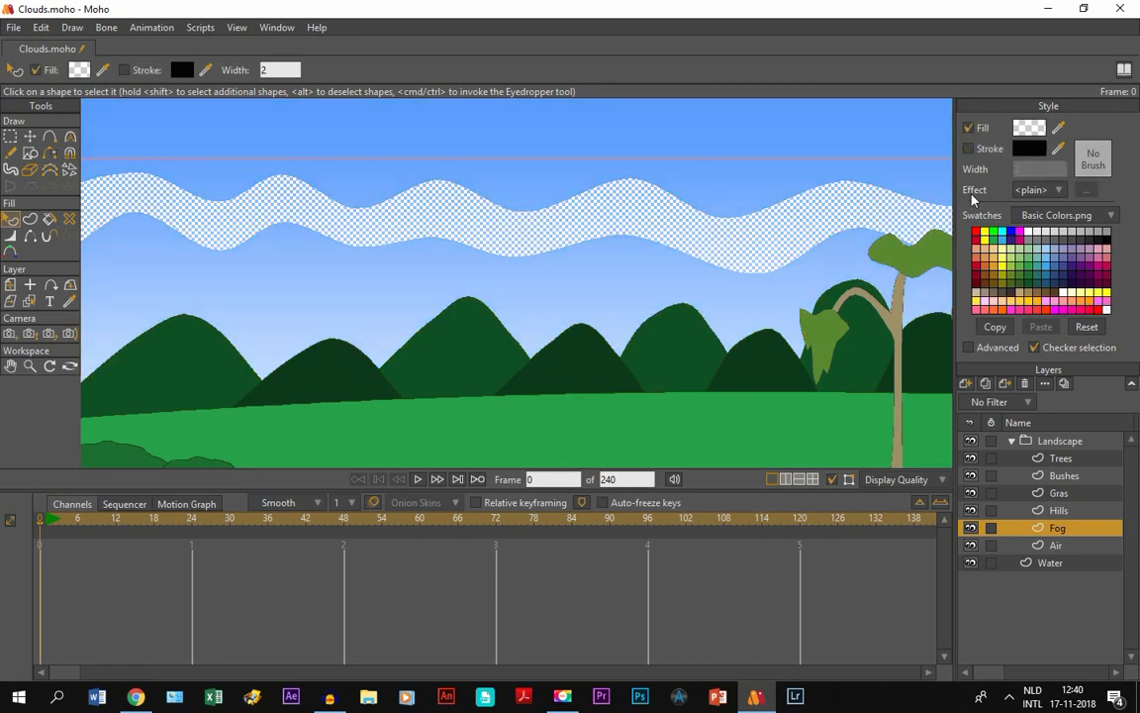
Apply a Soft Edge fill effect to the fog band and confirm its blur radius.
click(1057, 190)
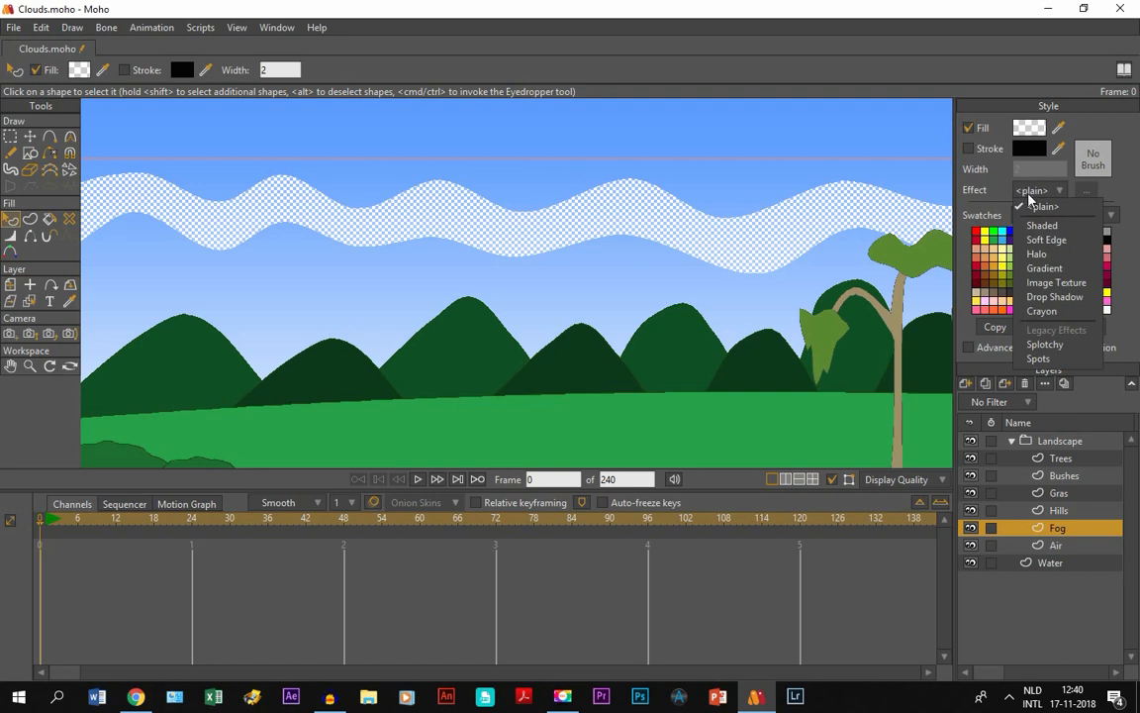
click(1046, 240)
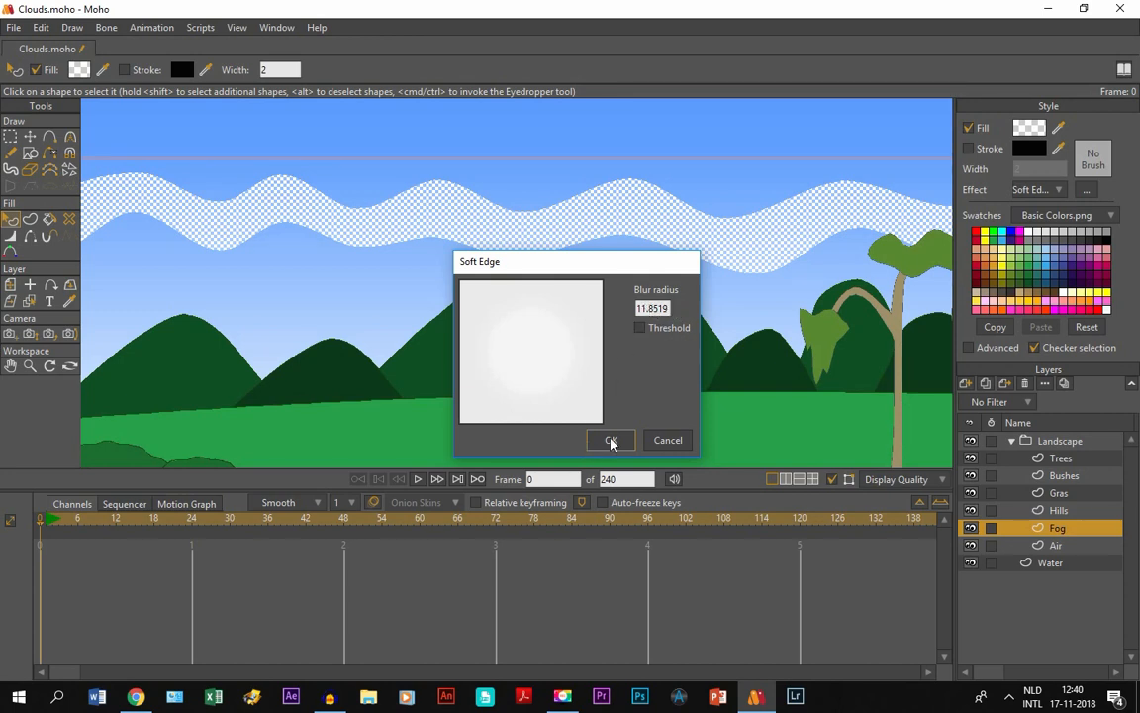
click(609, 439)
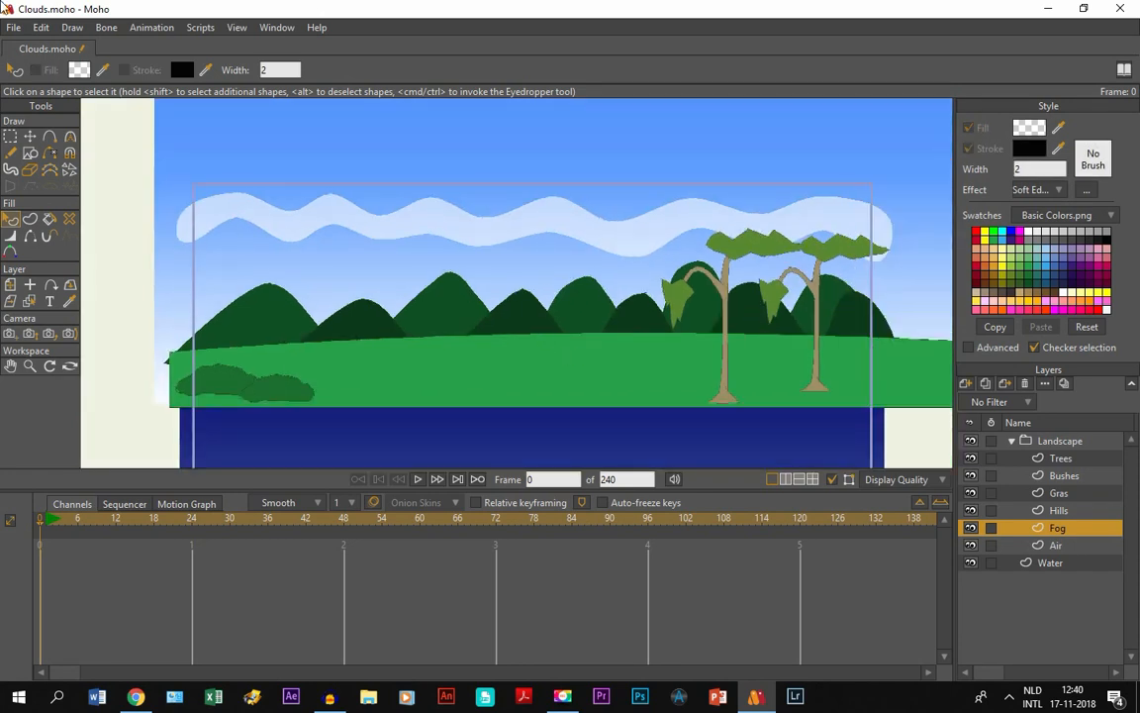
click(14, 28)
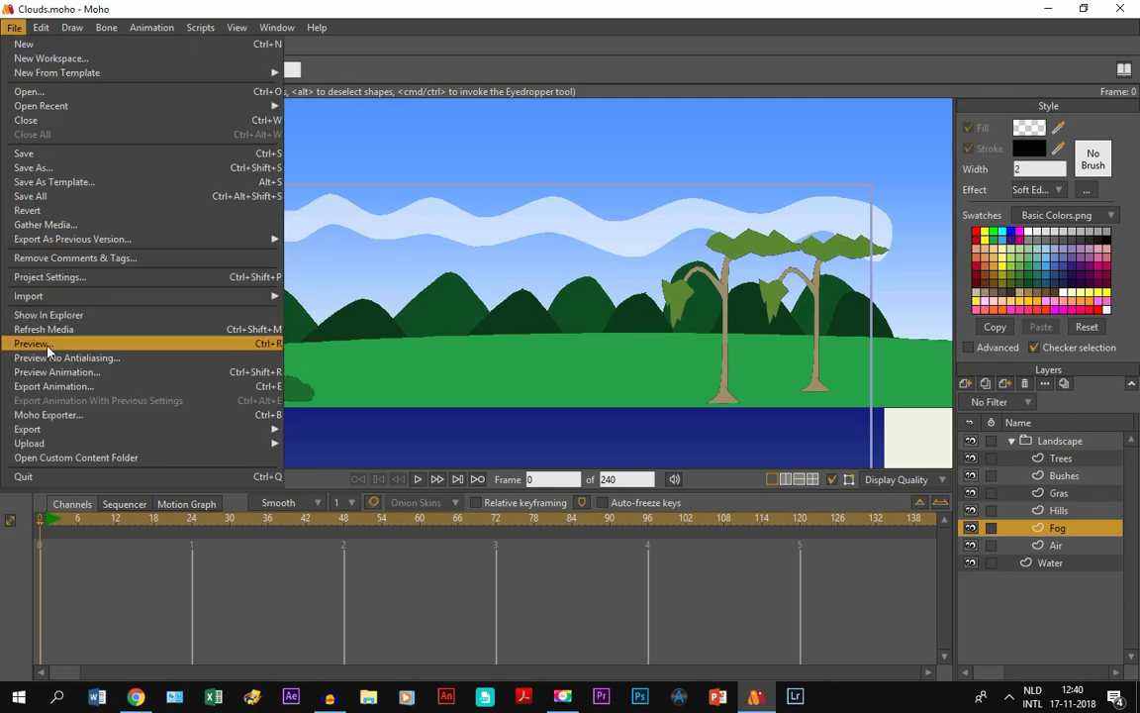
click(31, 344)
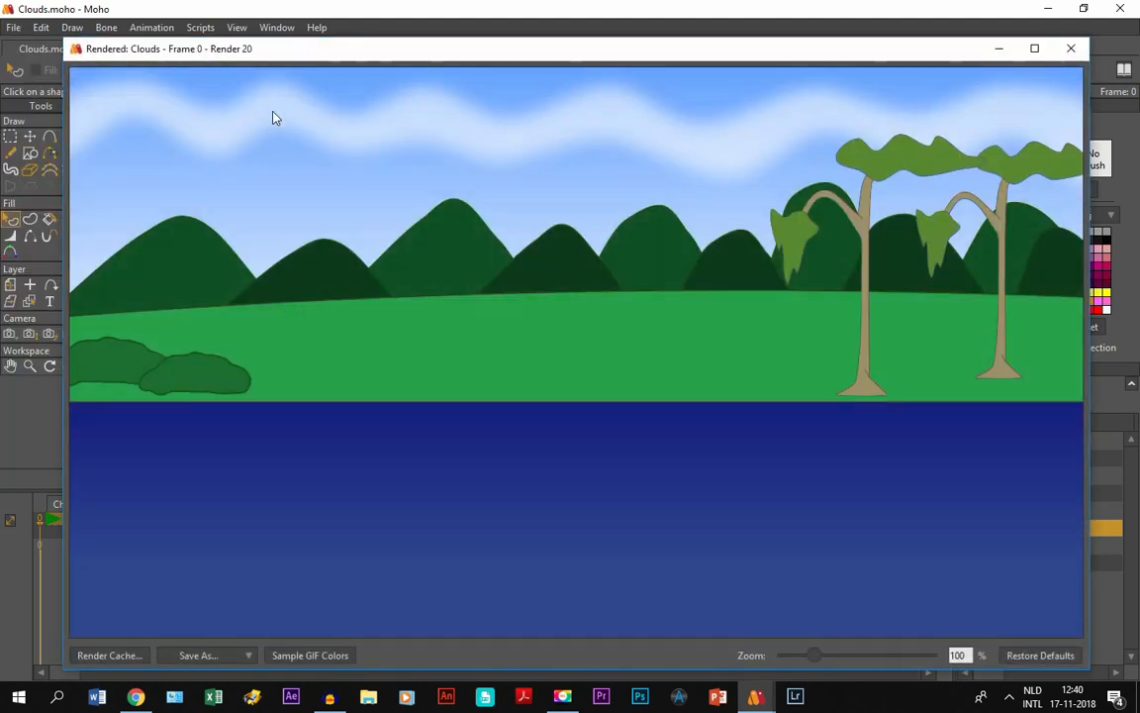
mouse_move(494, 202)
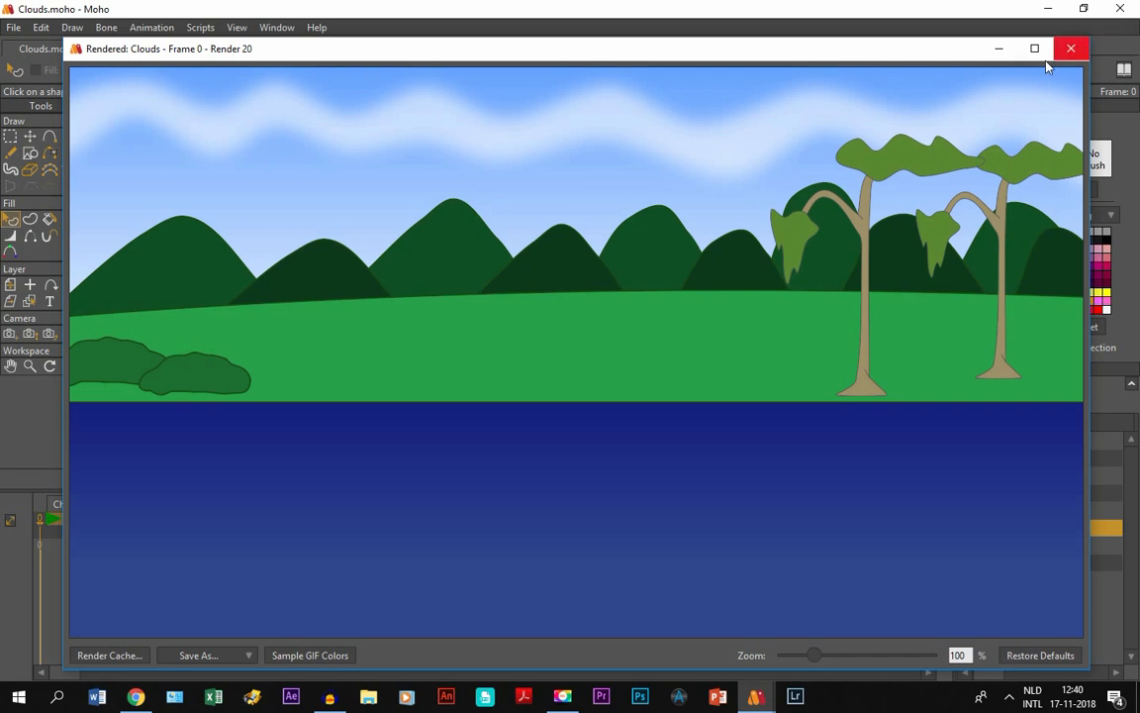
mouse_move(550, 131)
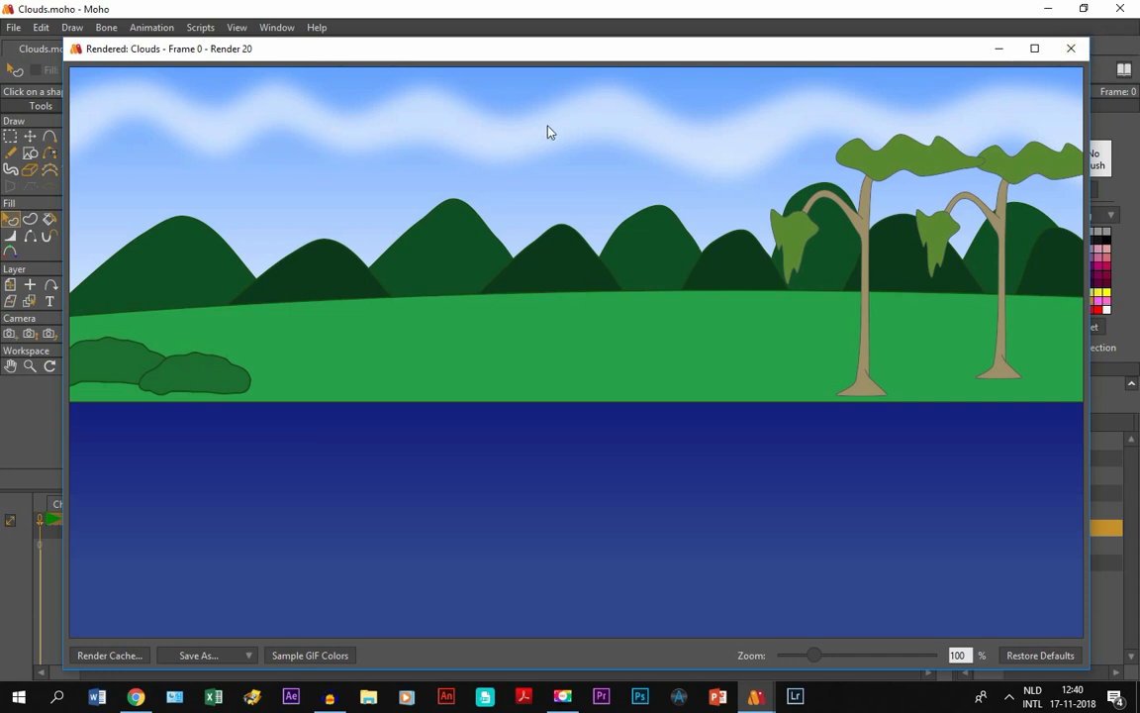
click(1069, 48)
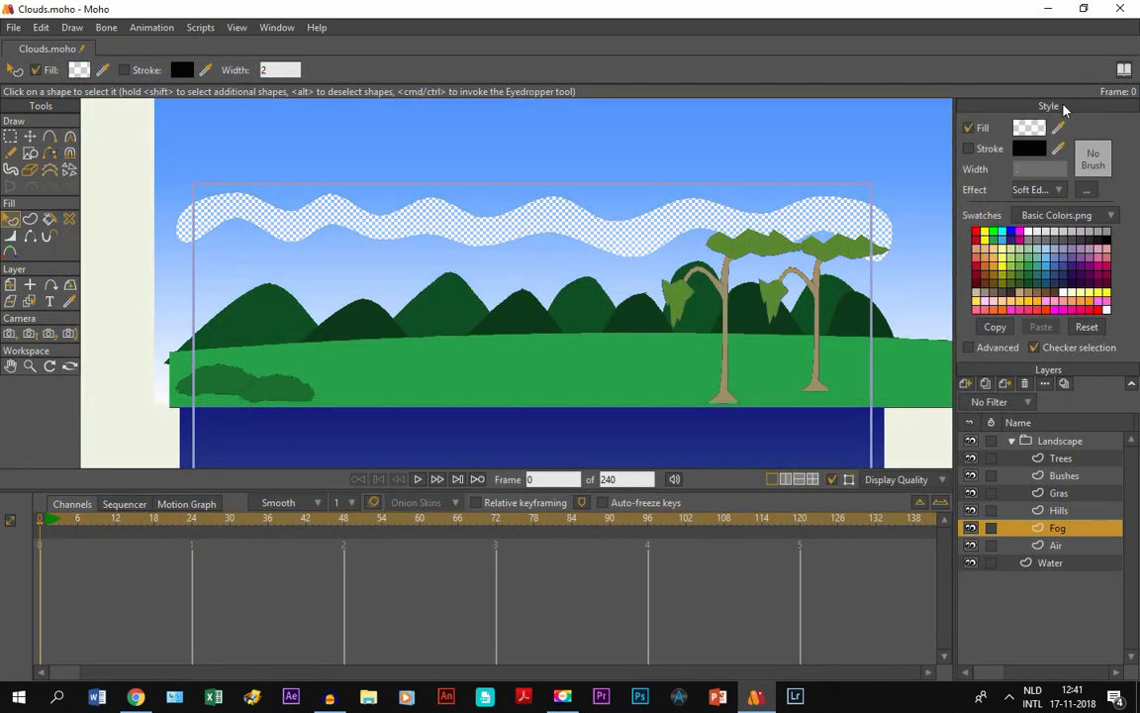
Cut the fog fill's Alpha to about 129, then close the render preview.
click(1029, 126)
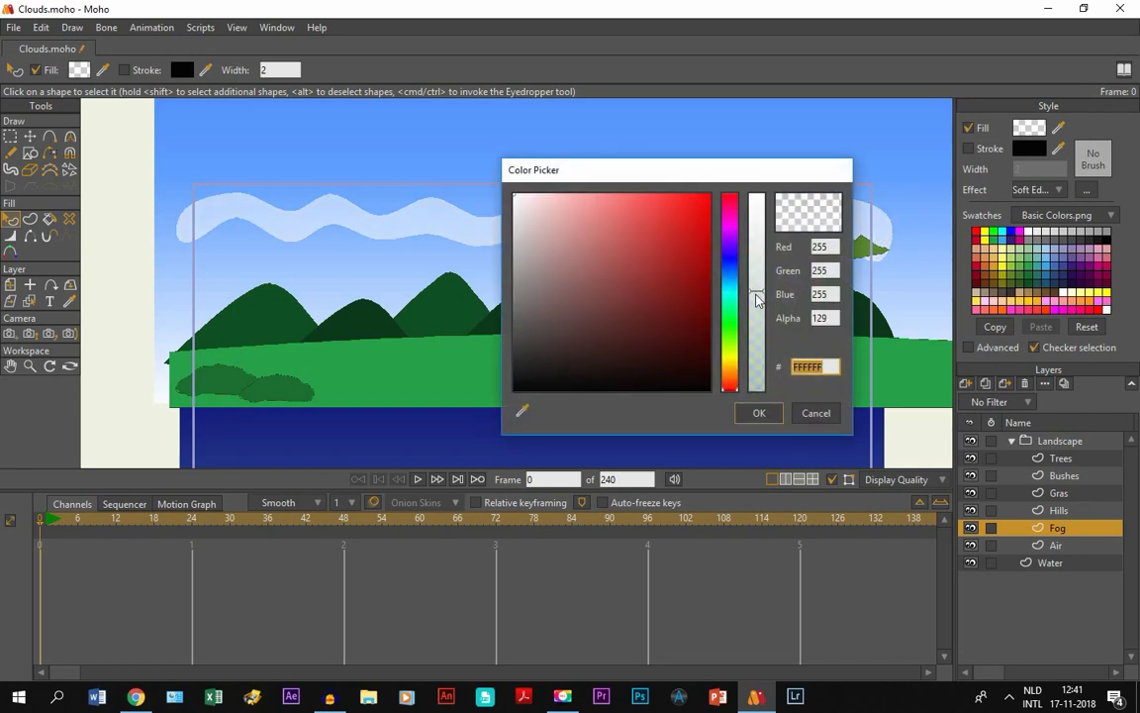
drag(756, 301, 756, 352)
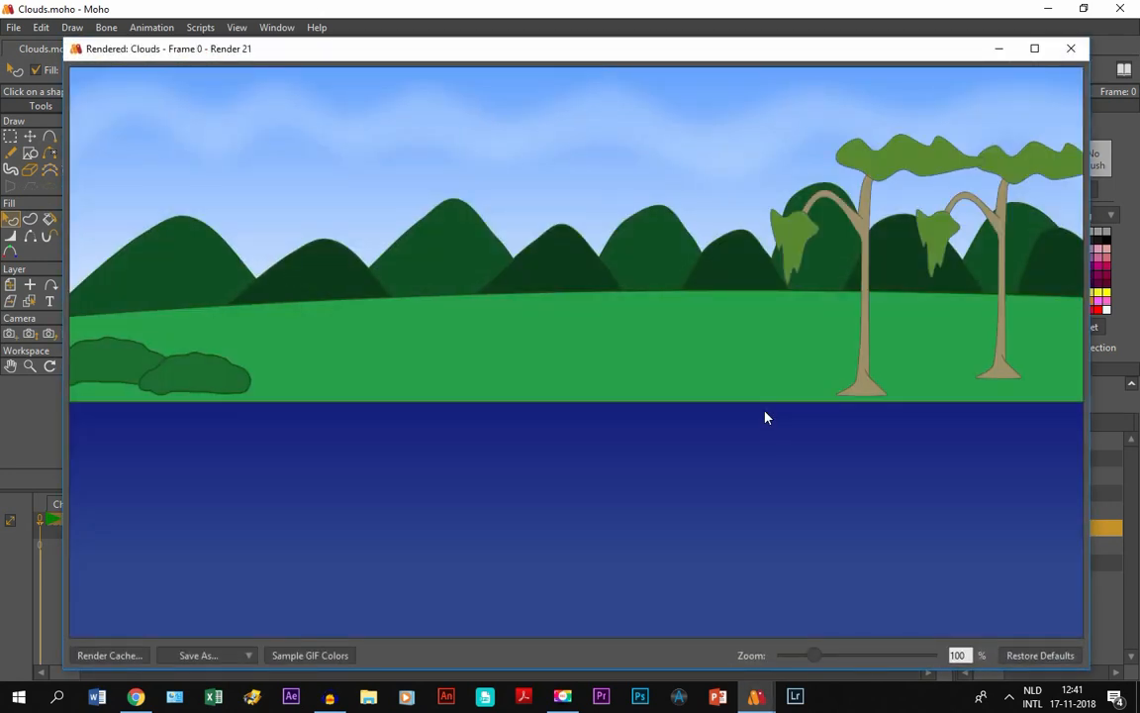
mouse_move(250, 175)
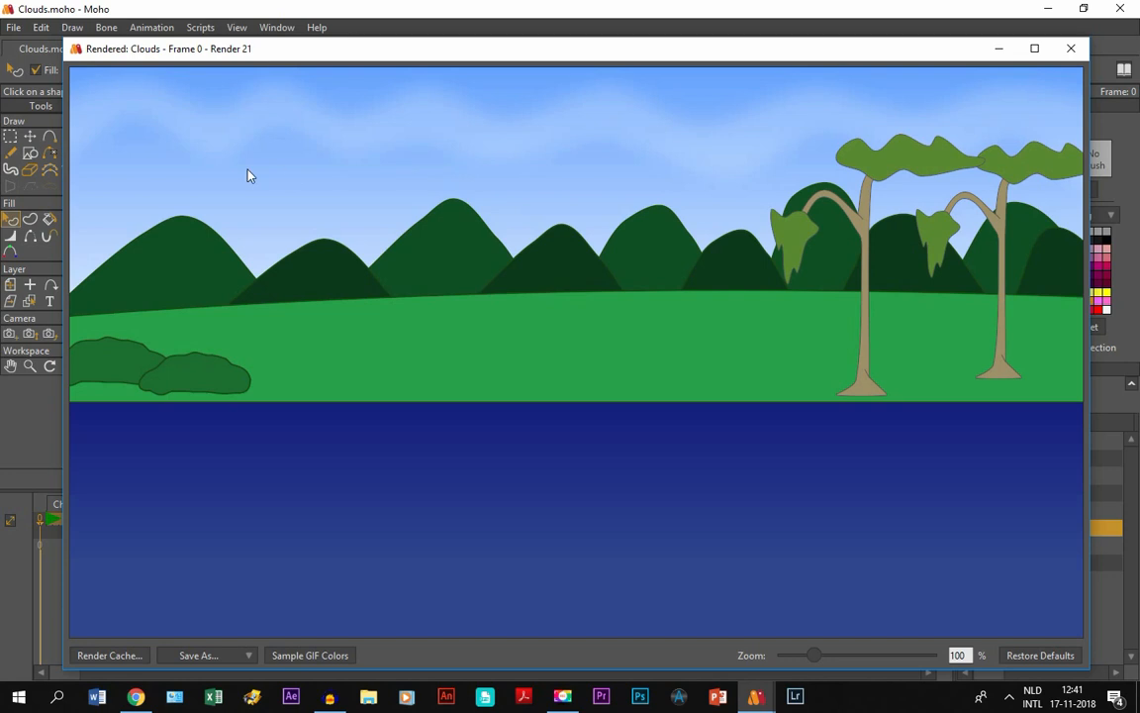
click(1069, 48)
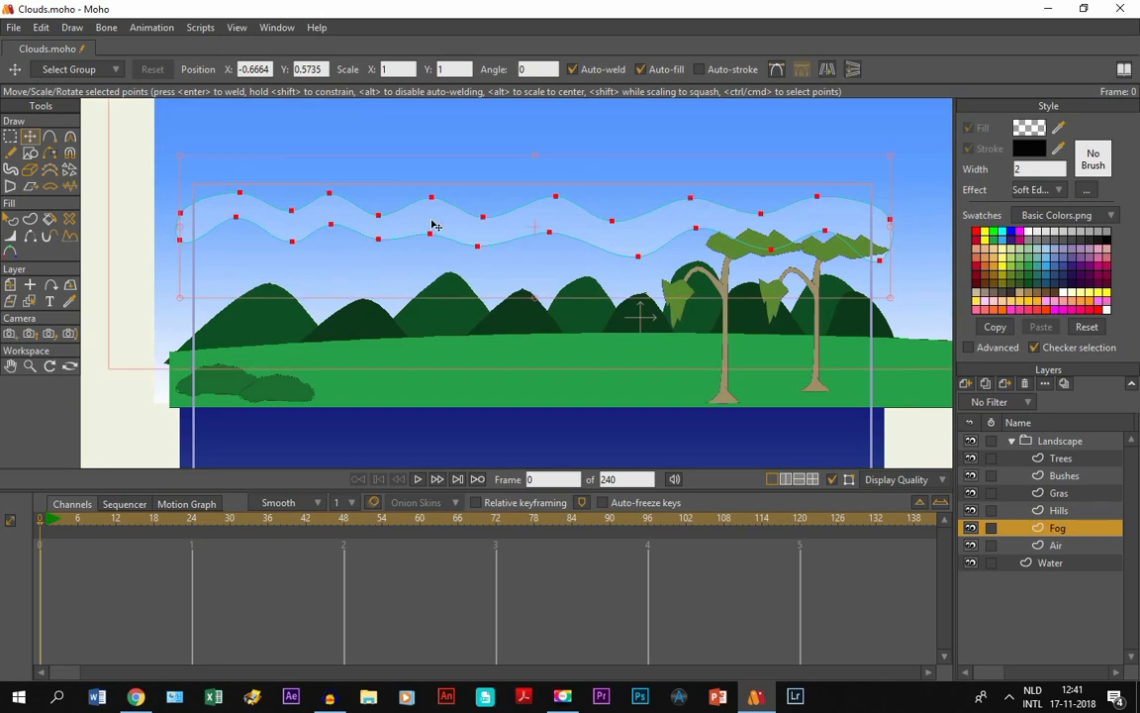
Move the fog band higher in the sky and copy its shape via Edit > Copy.
drag(432, 222, 412, 202)
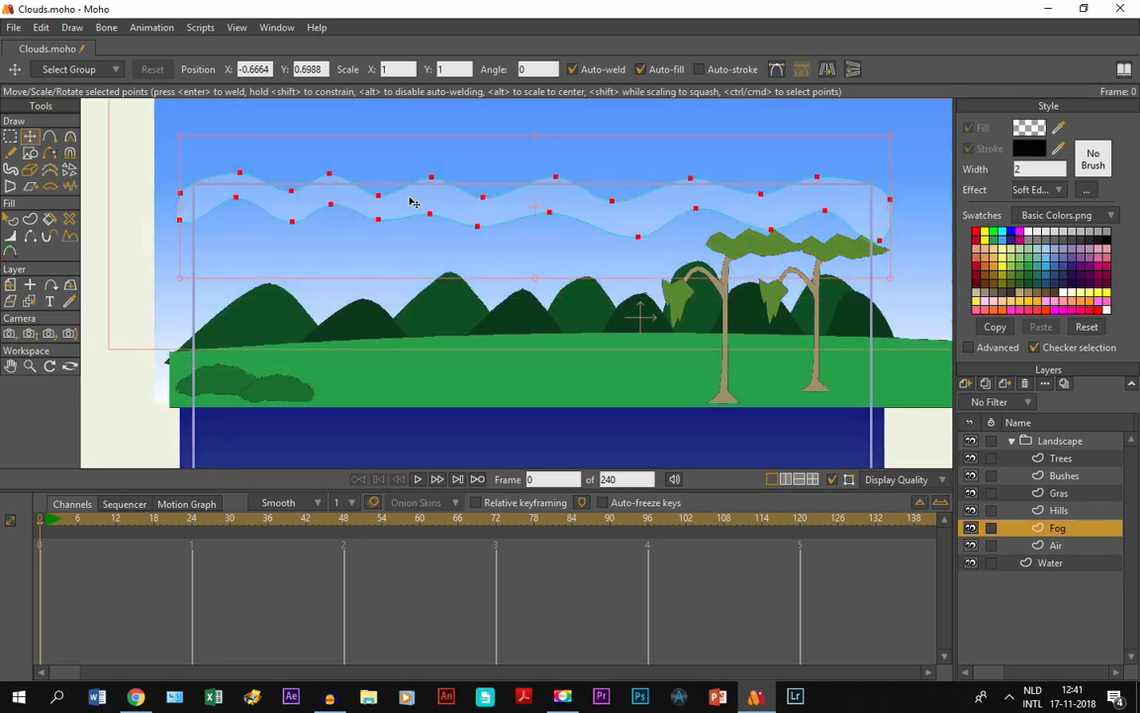
click(40, 27)
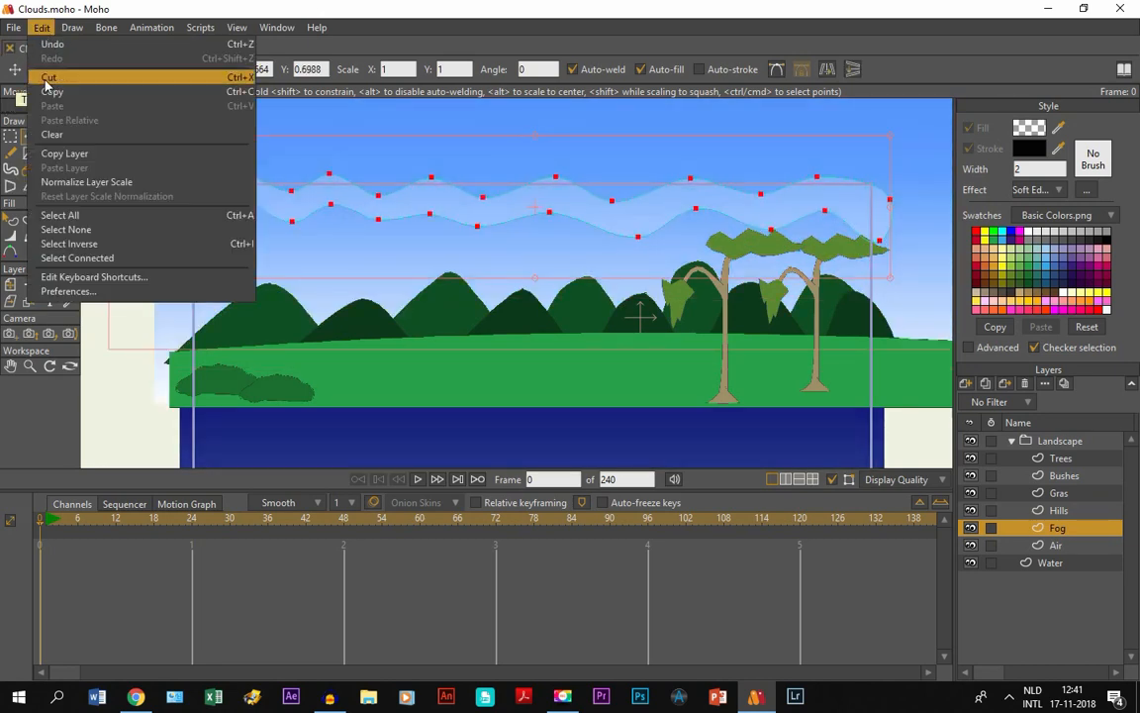
mouse_move(51, 91)
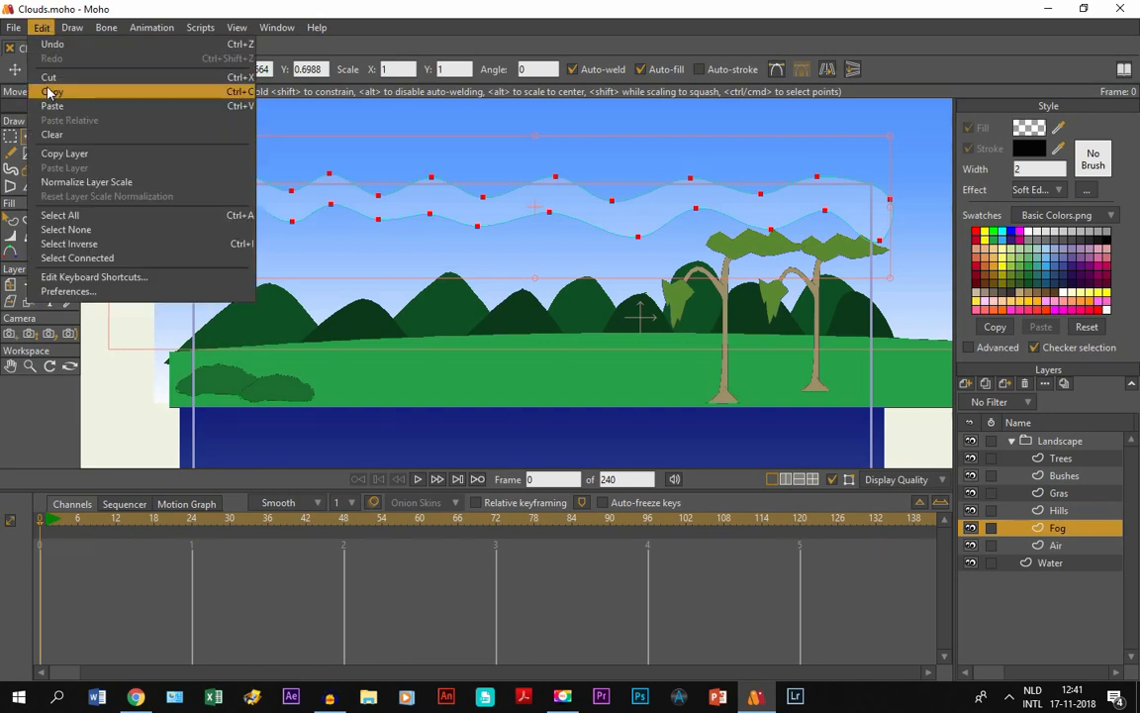
click(49, 91)
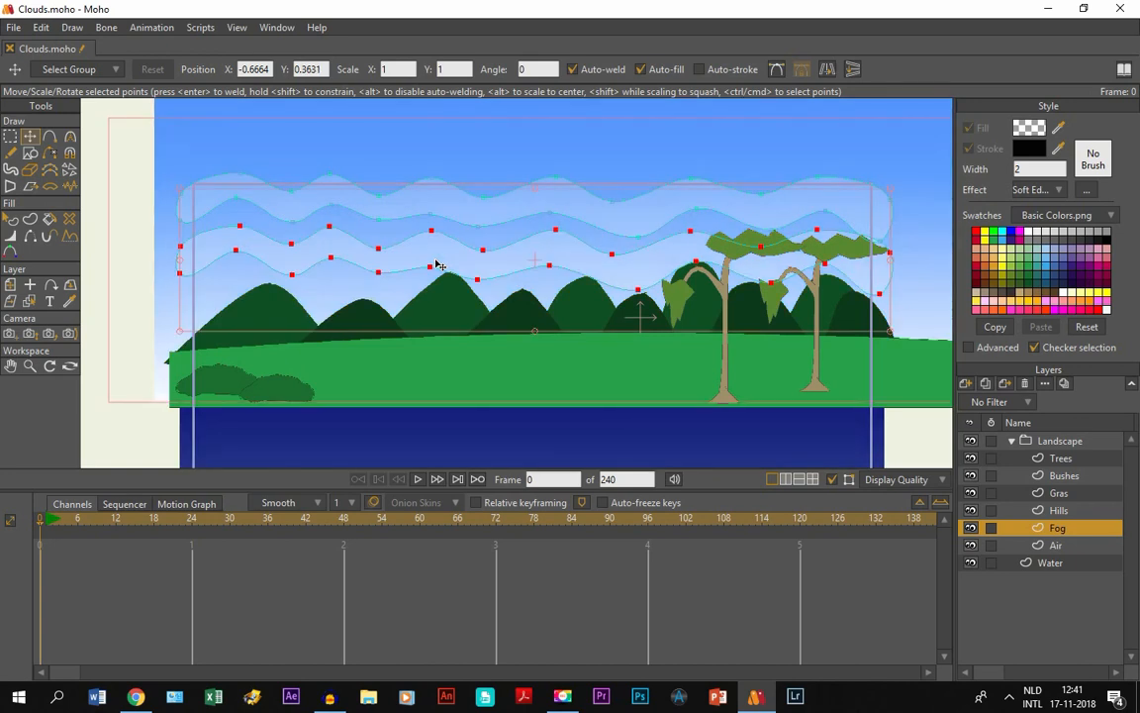
mouse_move(416, 270)
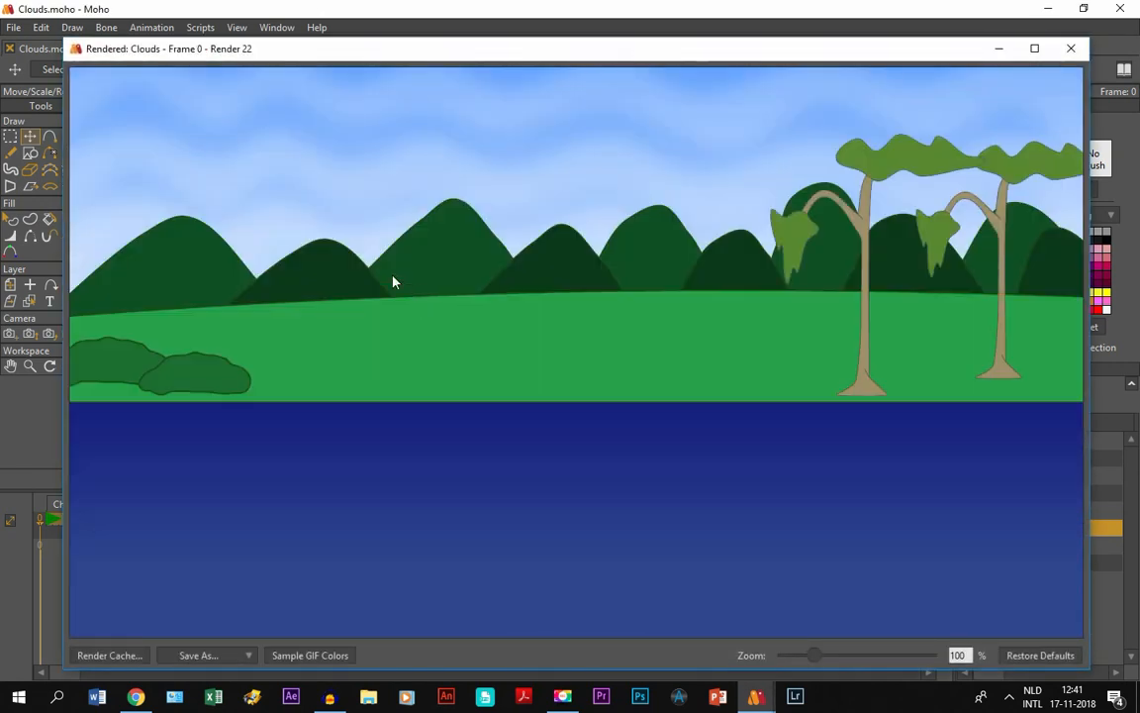
mouse_move(1069, 48)
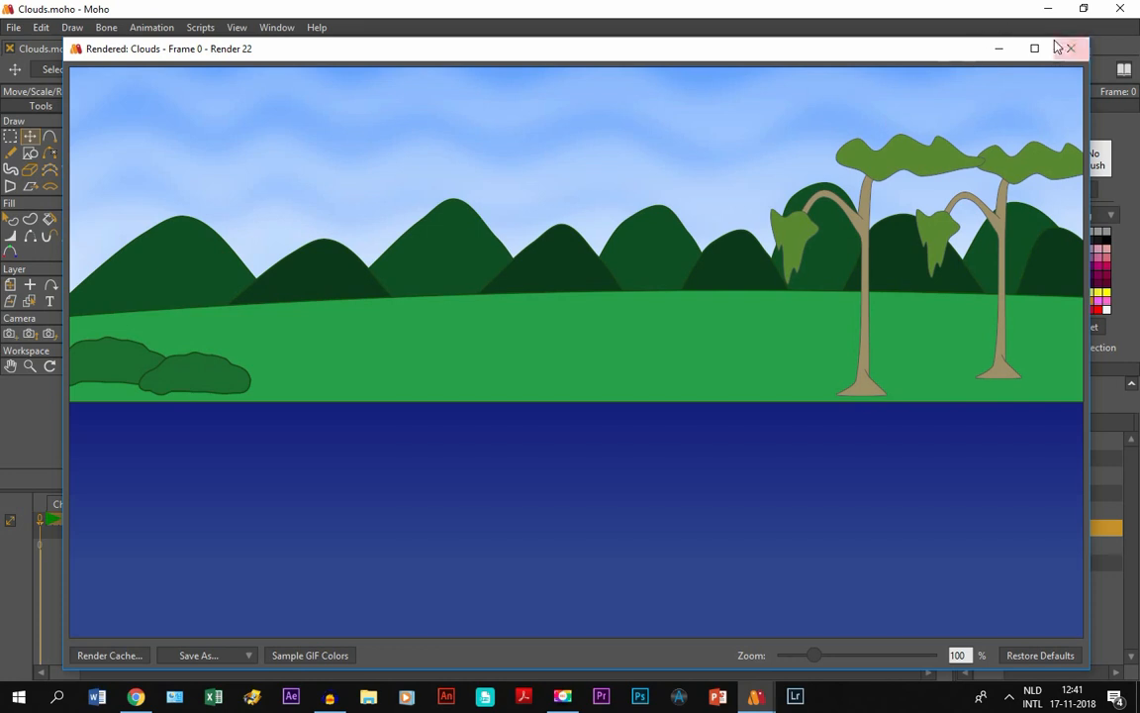
Close the Rendered: Clouds window to return to the editable scene.
click(1069, 47)
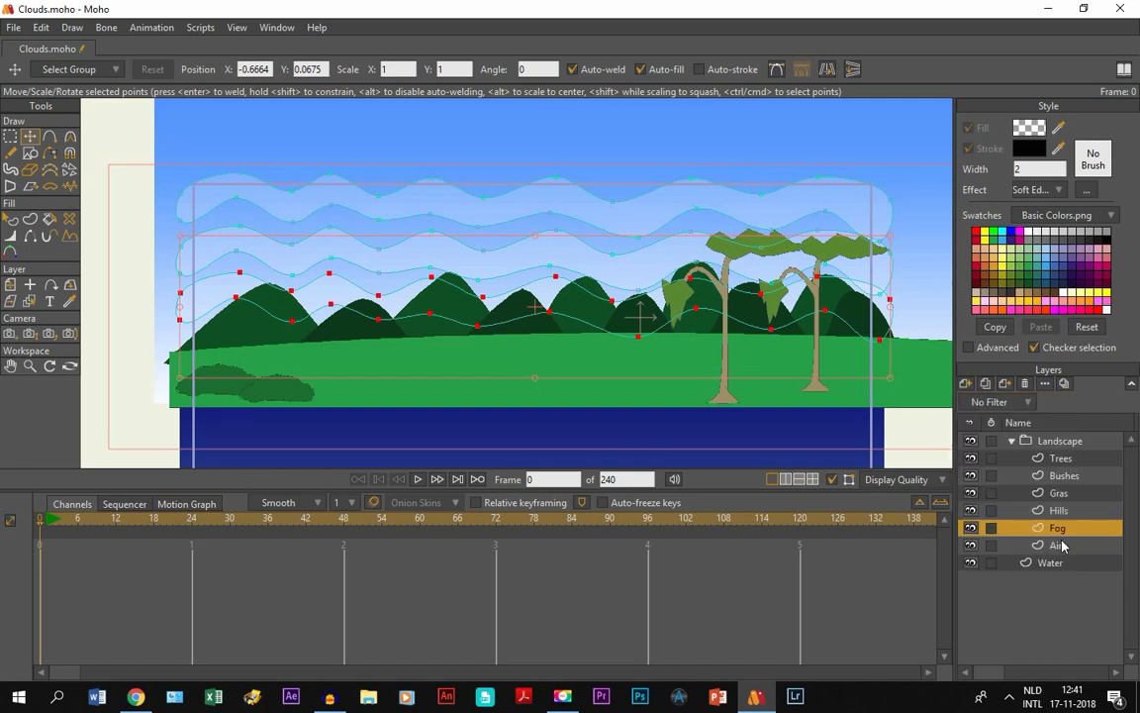
Name the new layer above Fog 'Clouds' in its Layer Settings.
double_click(1057, 526)
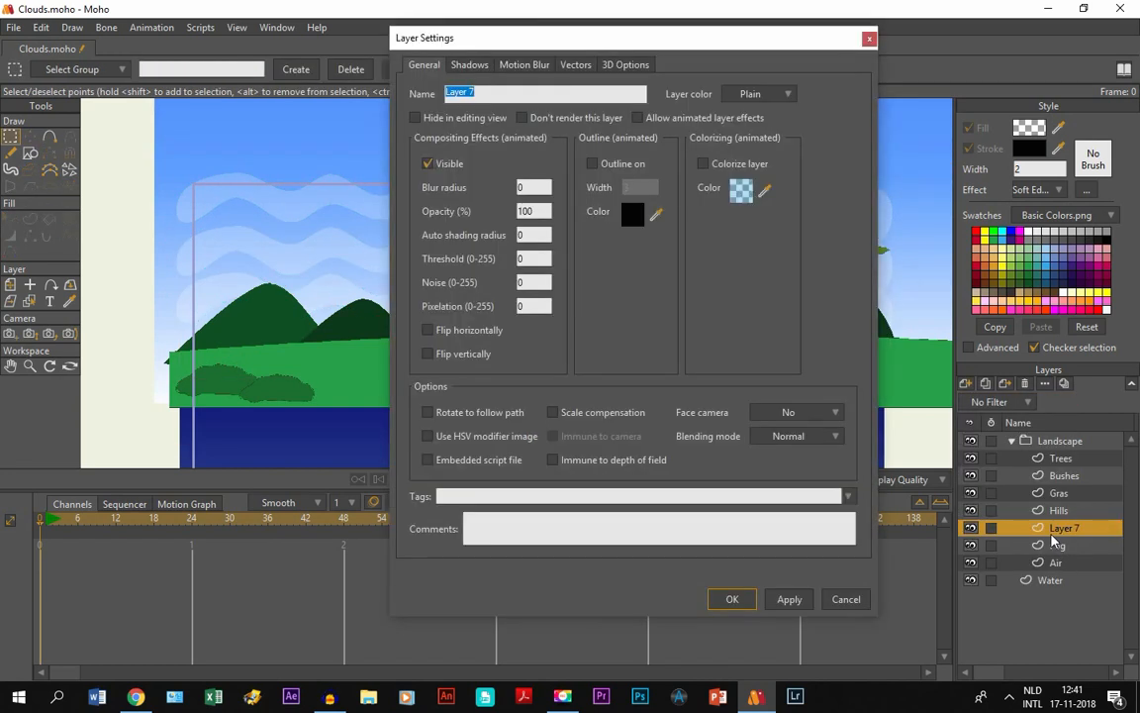
text(Cl)
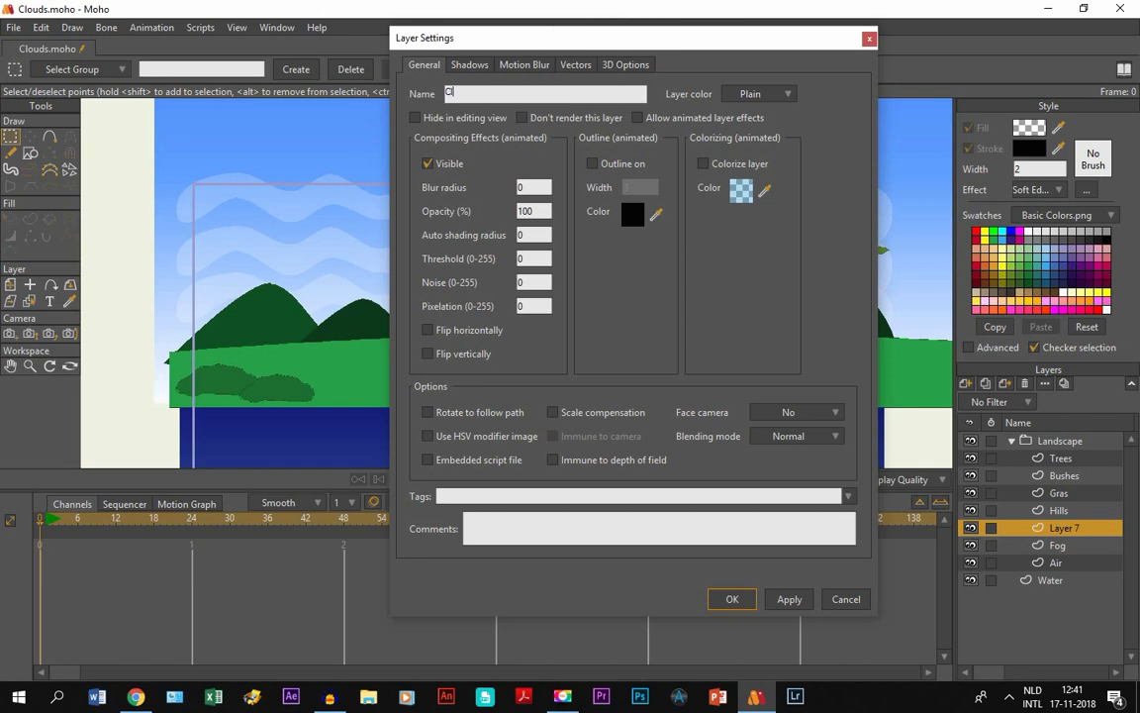
click(733, 598)
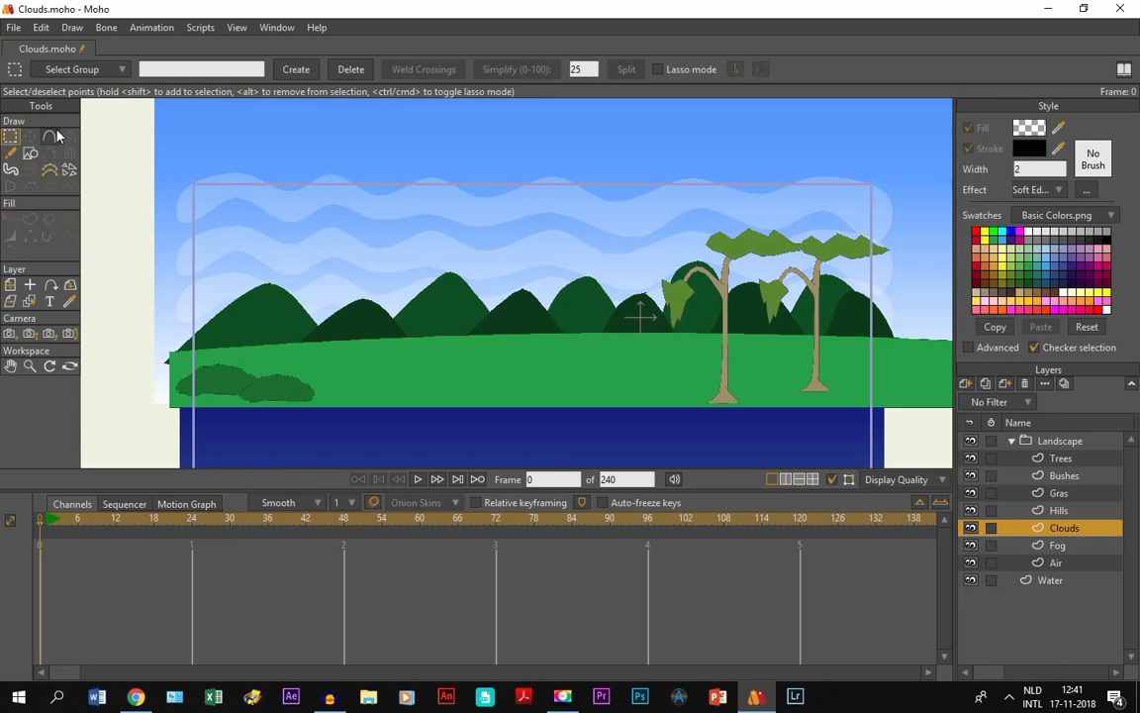
Choose the Blob Brush with a white fill and a 0.05 brush radius.
click(11, 170)
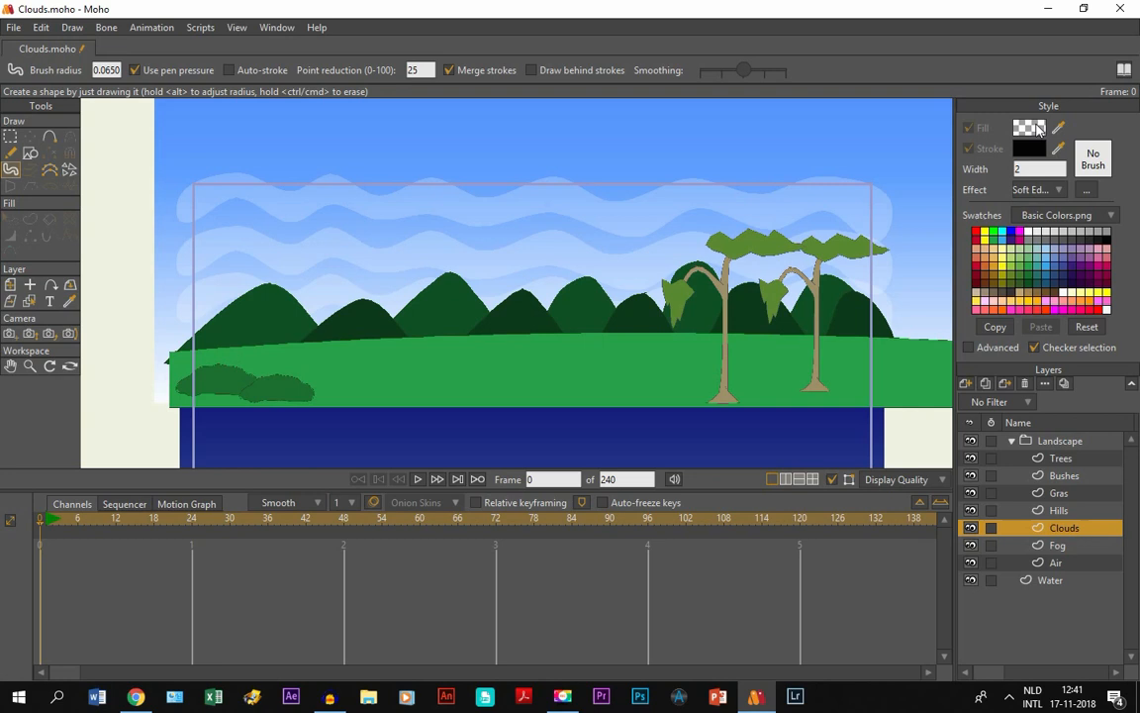
click(1030, 127)
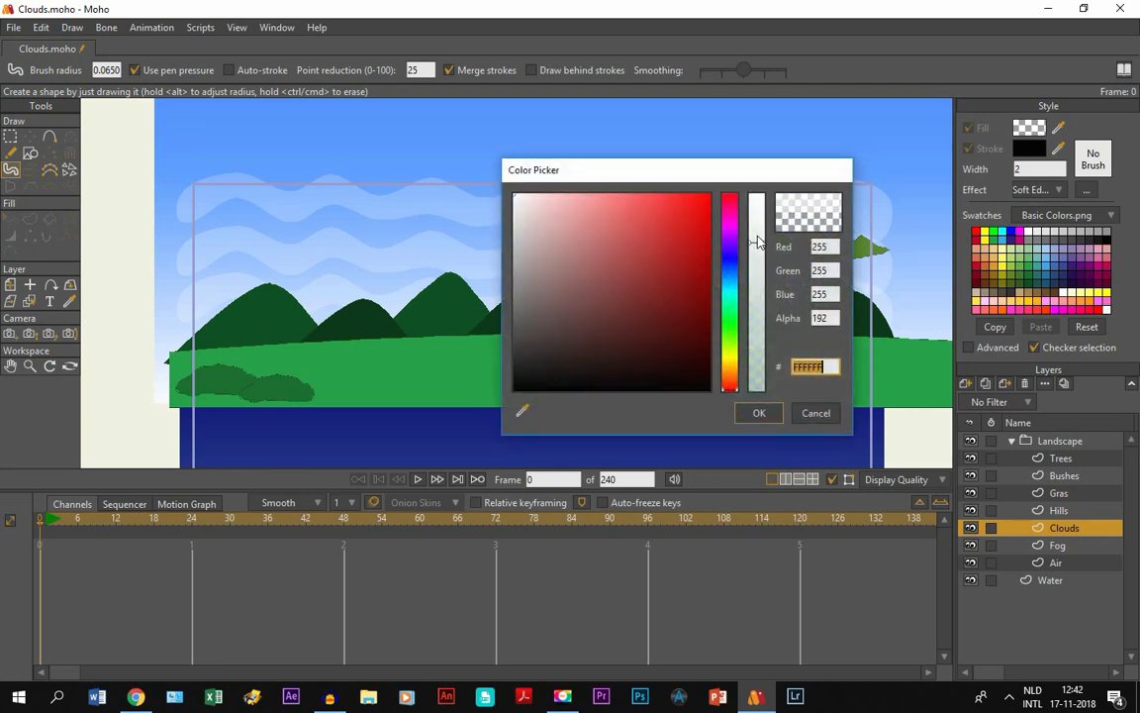
click(760, 414)
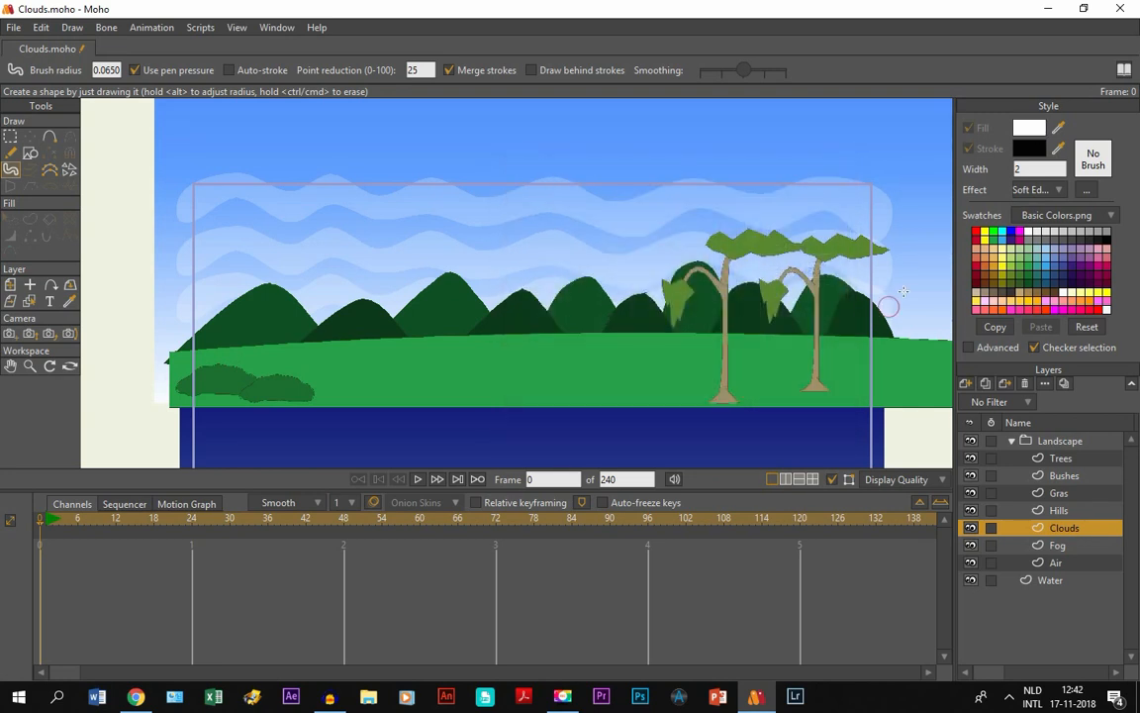
click(1057, 190)
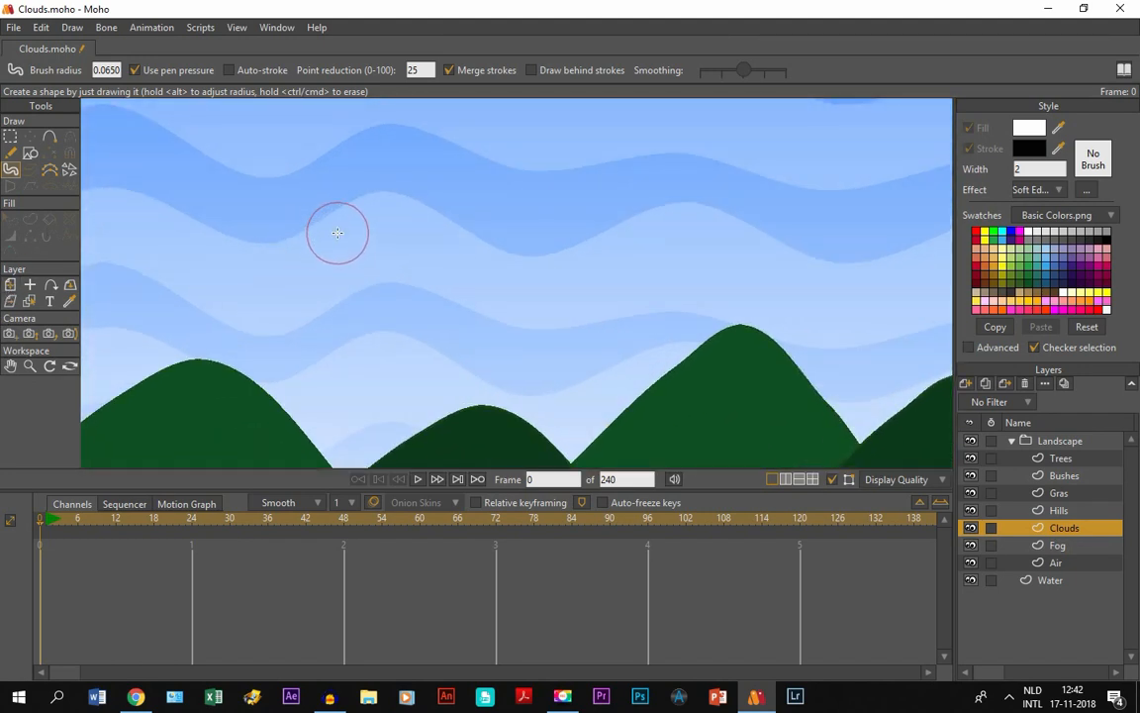
mouse_move(349, 262)
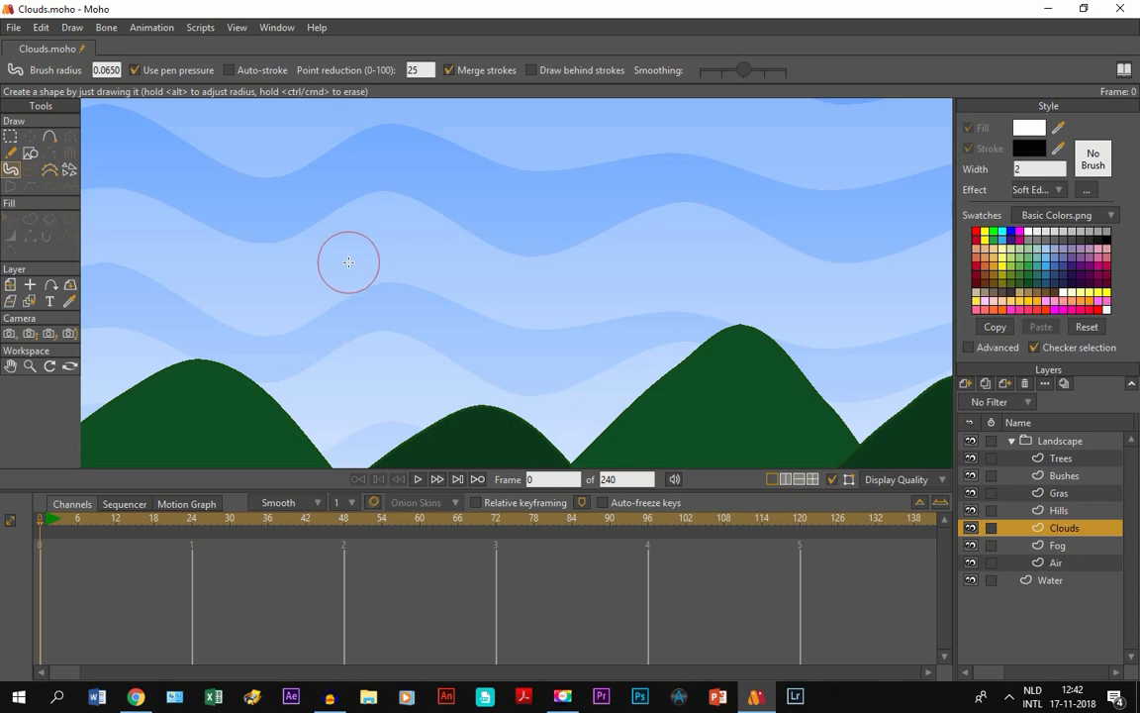
mouse_move(333, 260)
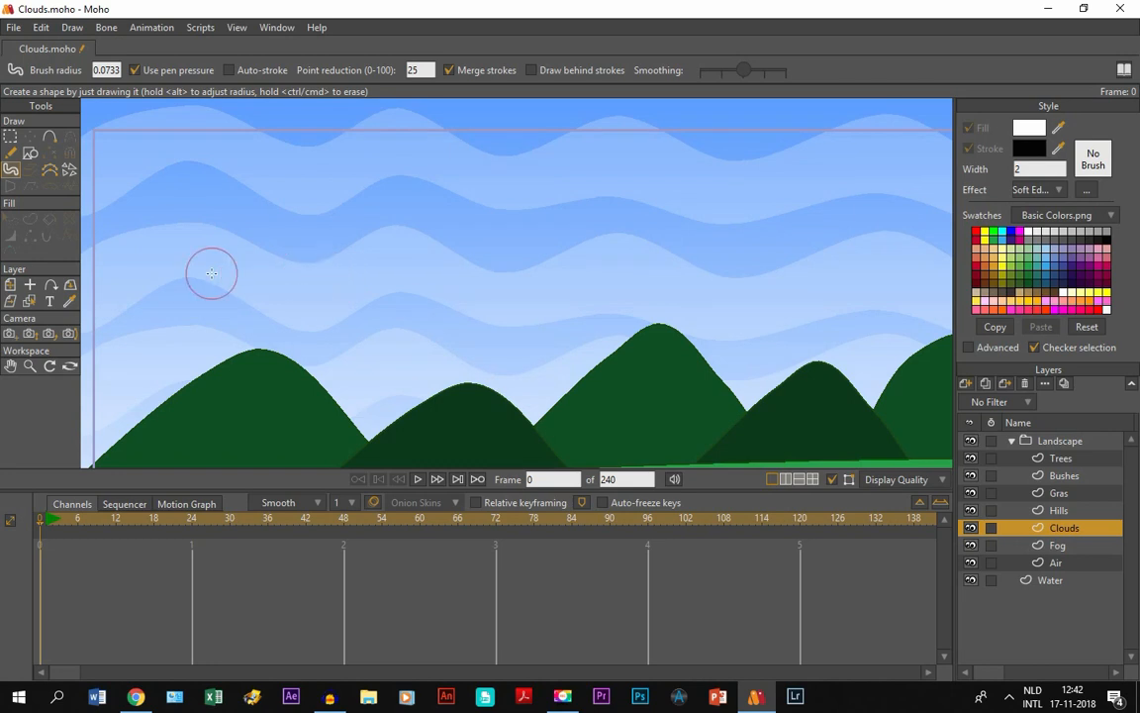
mouse_move(220, 281)
text(0.05)
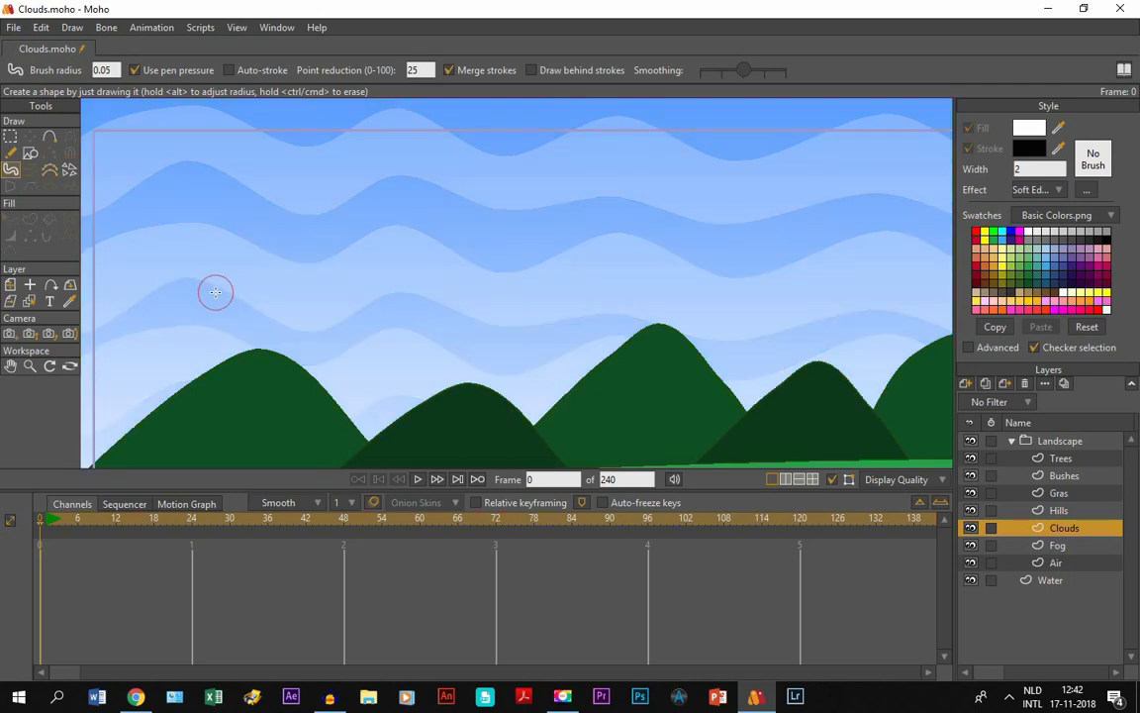
mouse_move(222, 275)
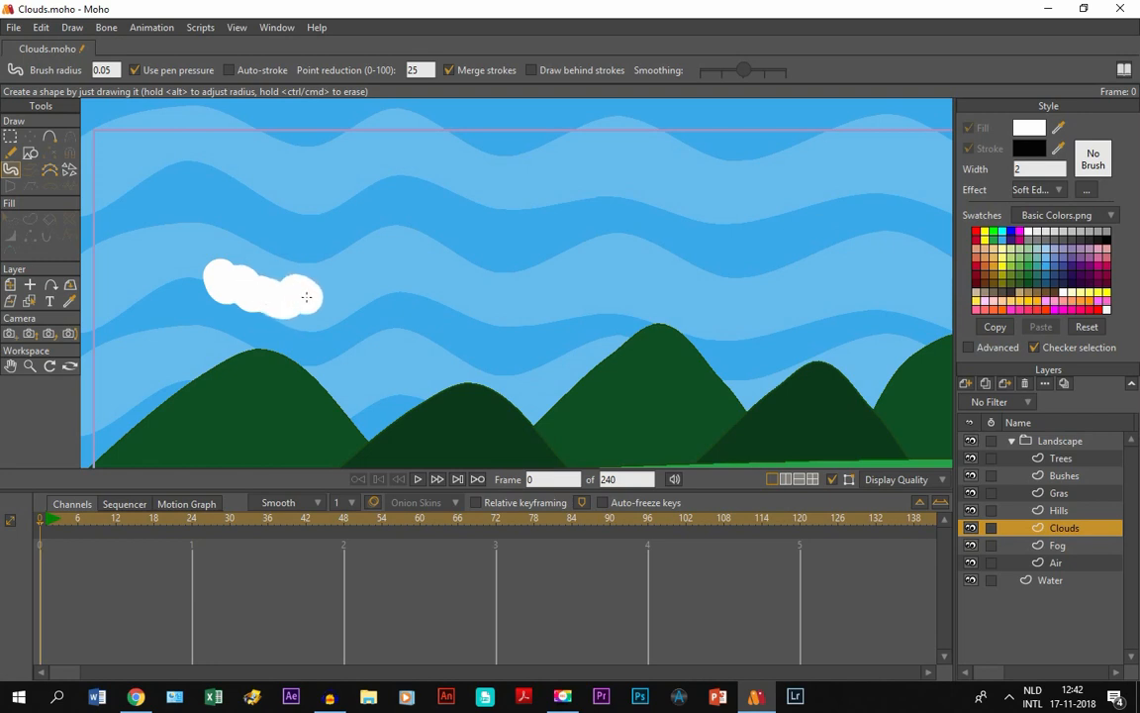
Paint a white puffy cloud in the upper-left sky with several blob-brush strokes.
drag(307, 297, 368, 293)
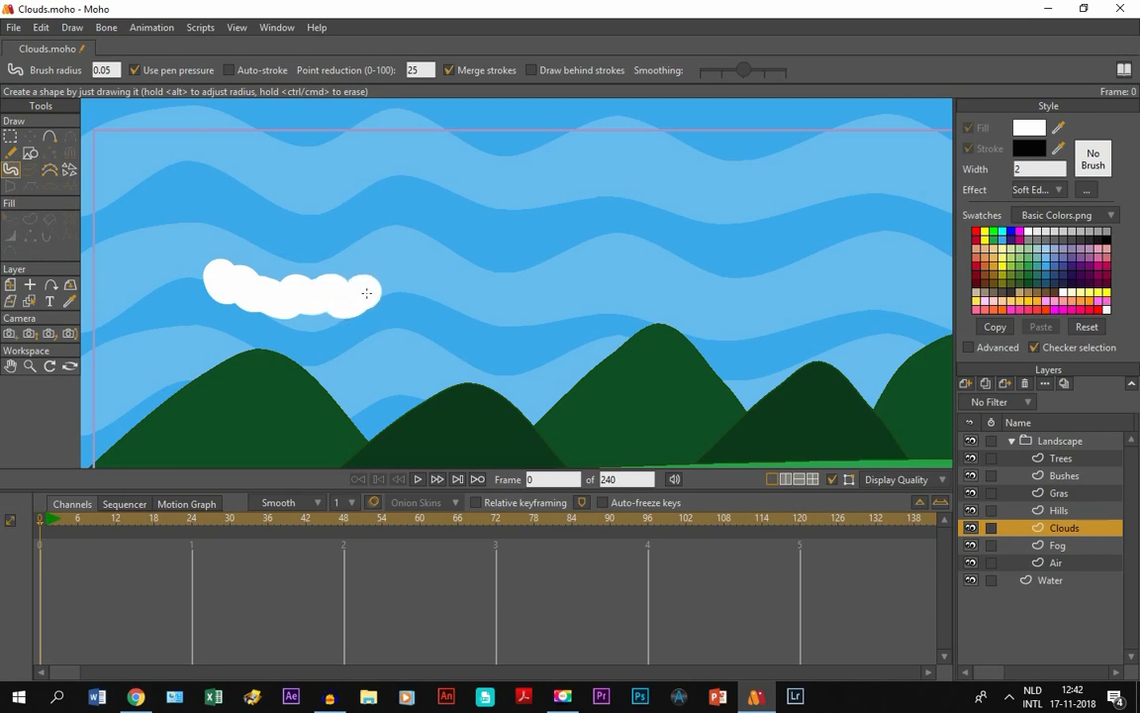
drag(368, 293, 429, 281)
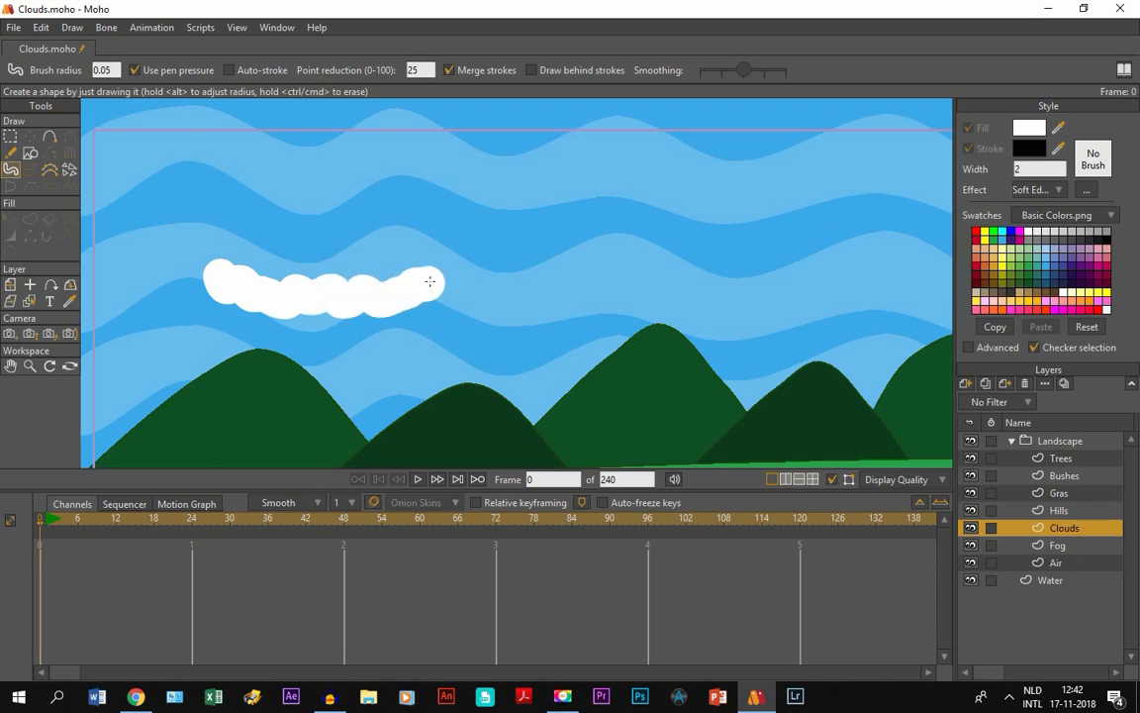
drag(432, 281, 432, 226)
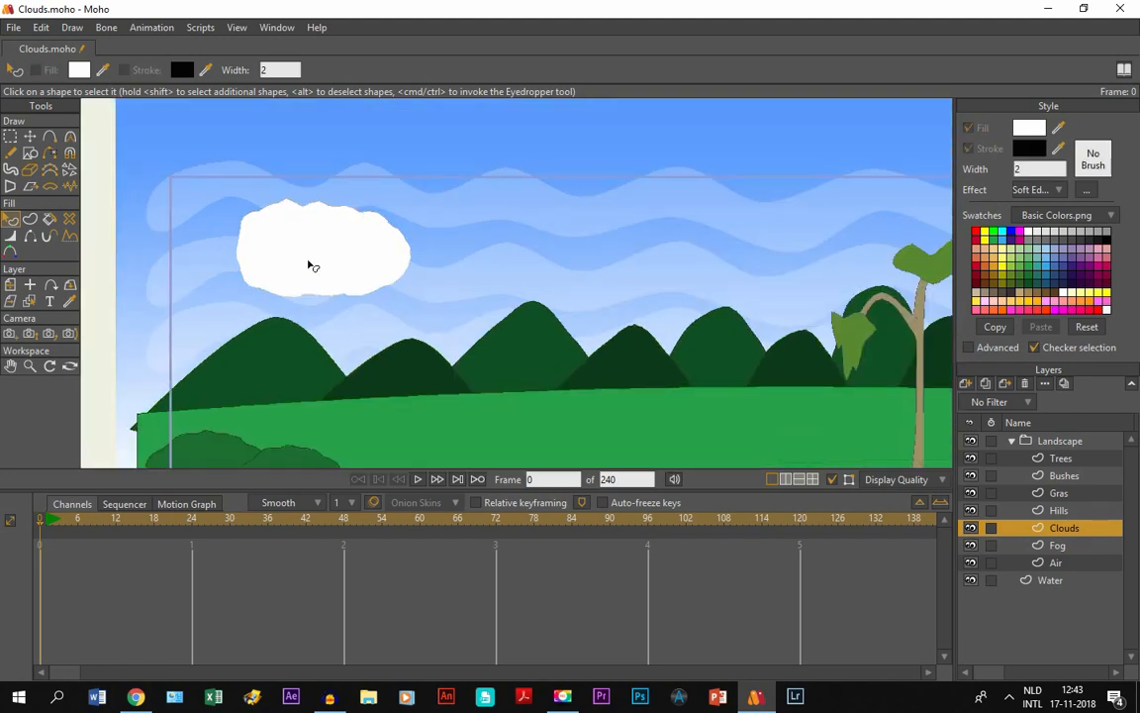
mouse_move(346, 214)
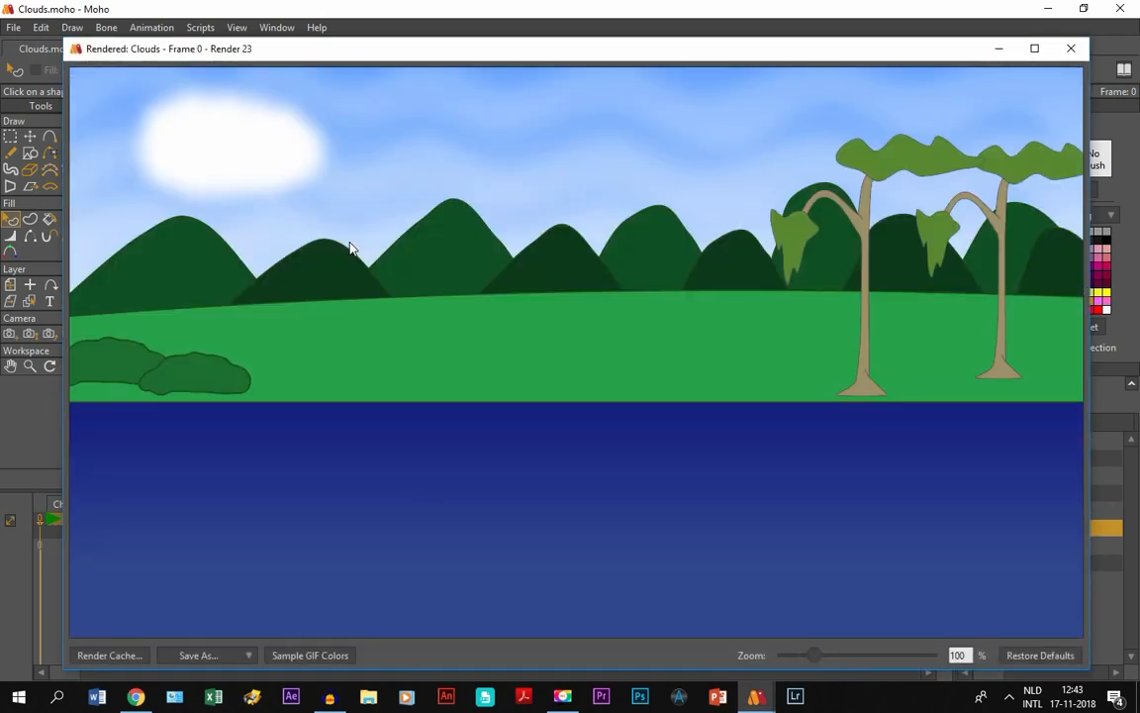
mouse_move(293, 192)
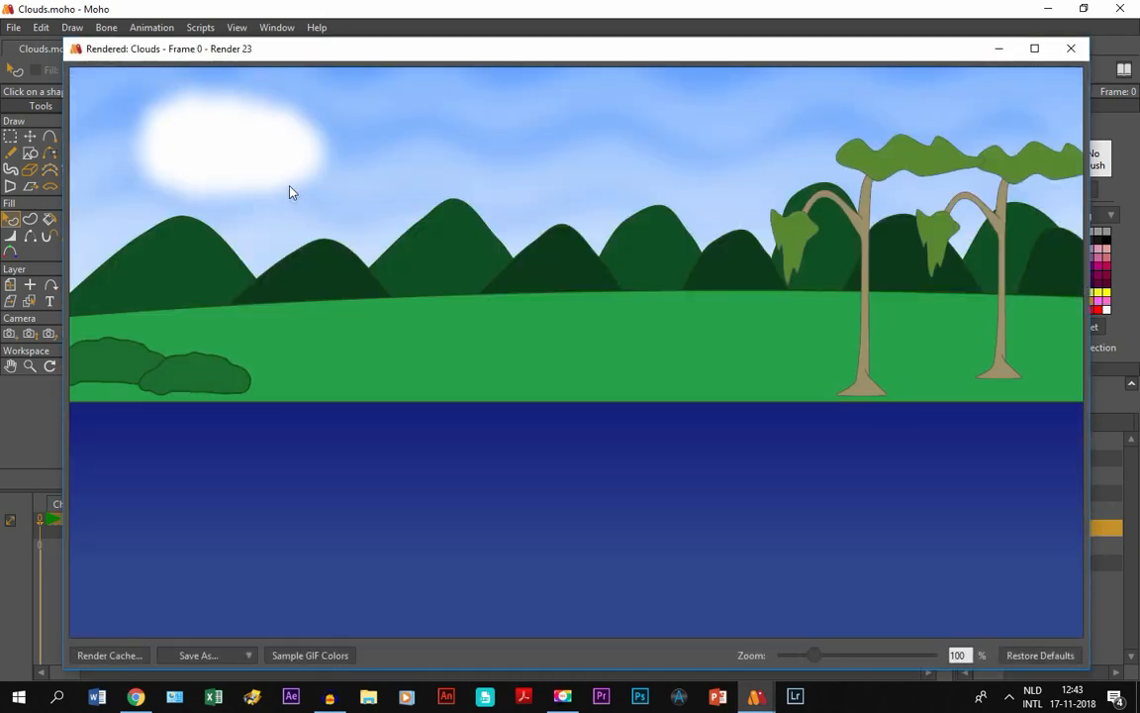
mouse_move(135, 147)
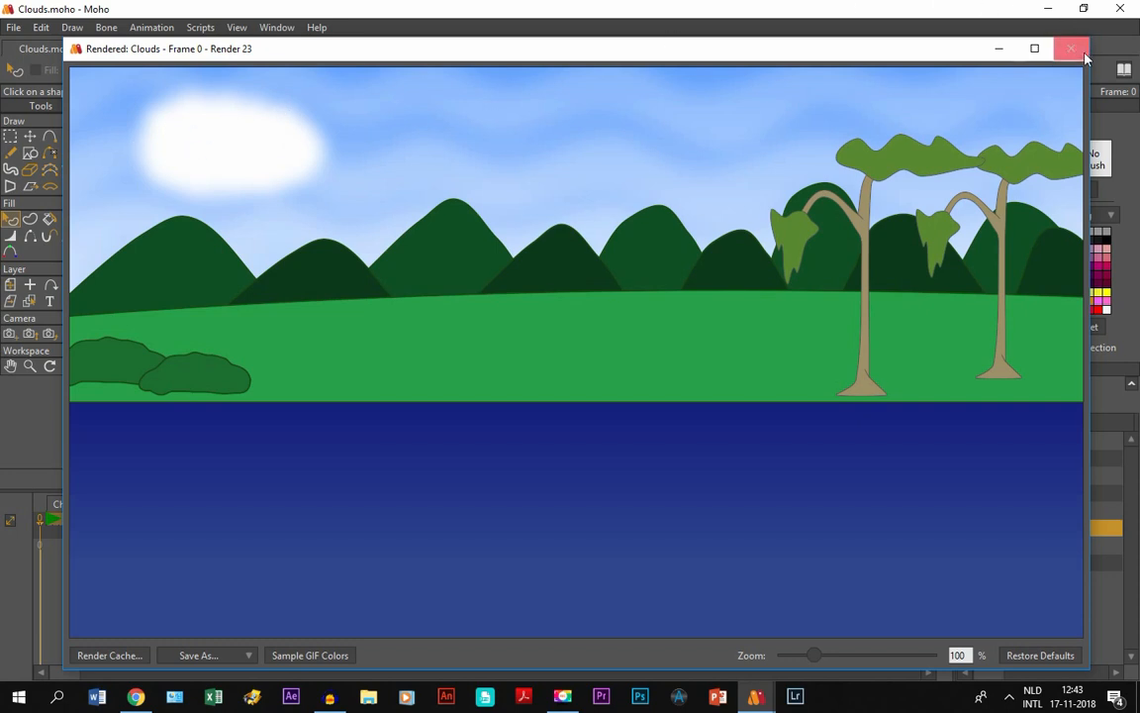
click(1069, 48)
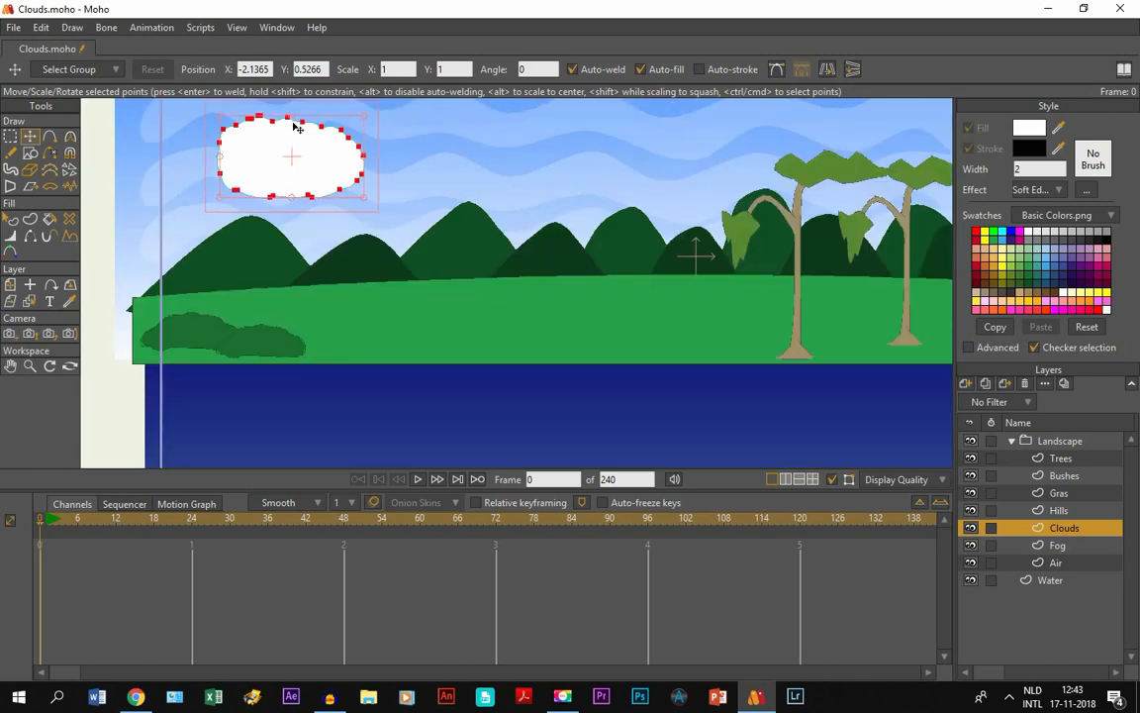
mouse_move(312, 174)
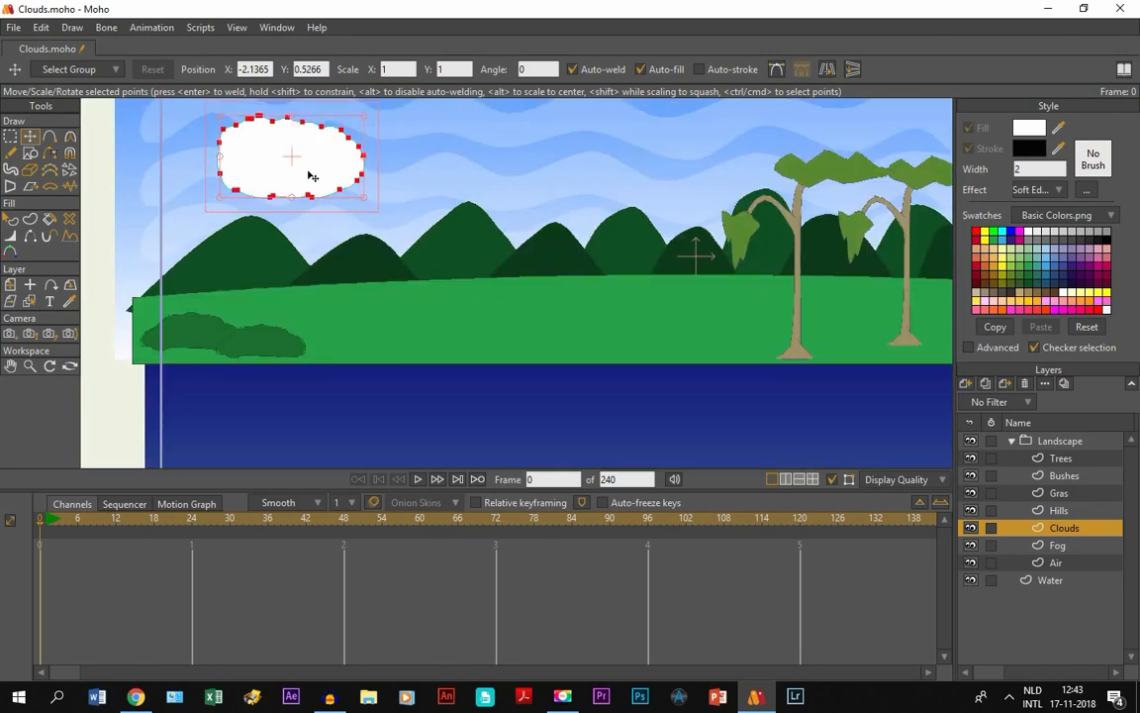